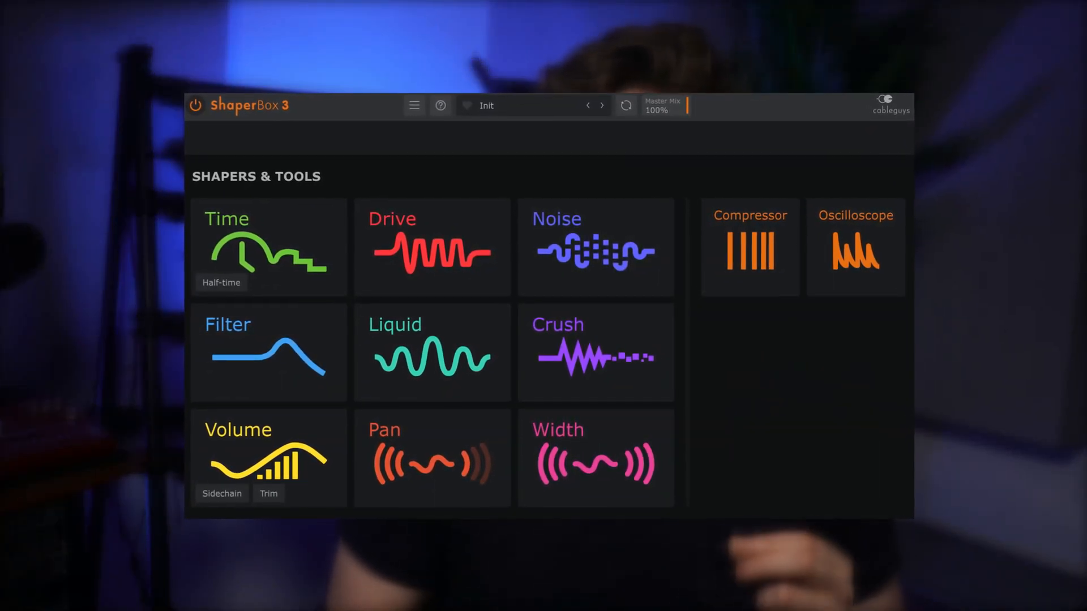
- Add a Volume shaper and load a basic sine preset wave synced at one bar
left_click(432, 247)
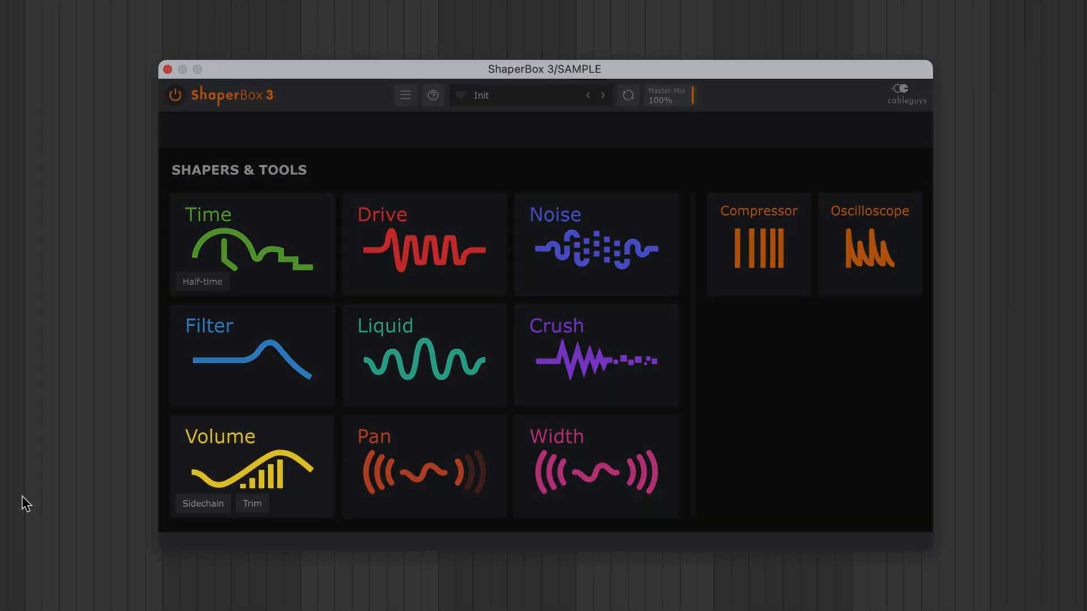
left_click(252, 466)
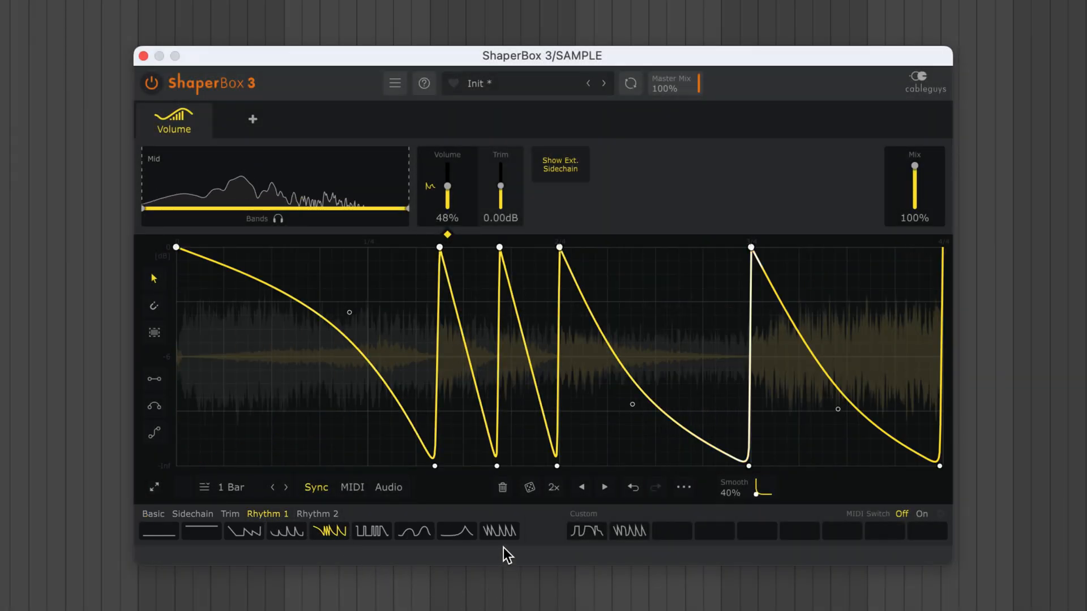
left_click(500, 531)
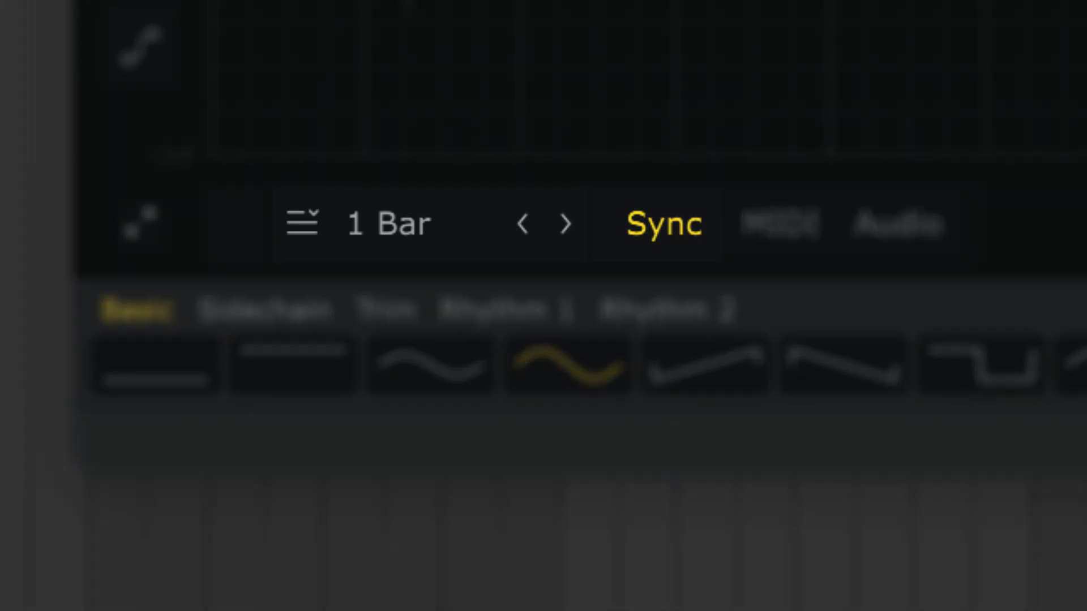
mouse_move(318, 106)
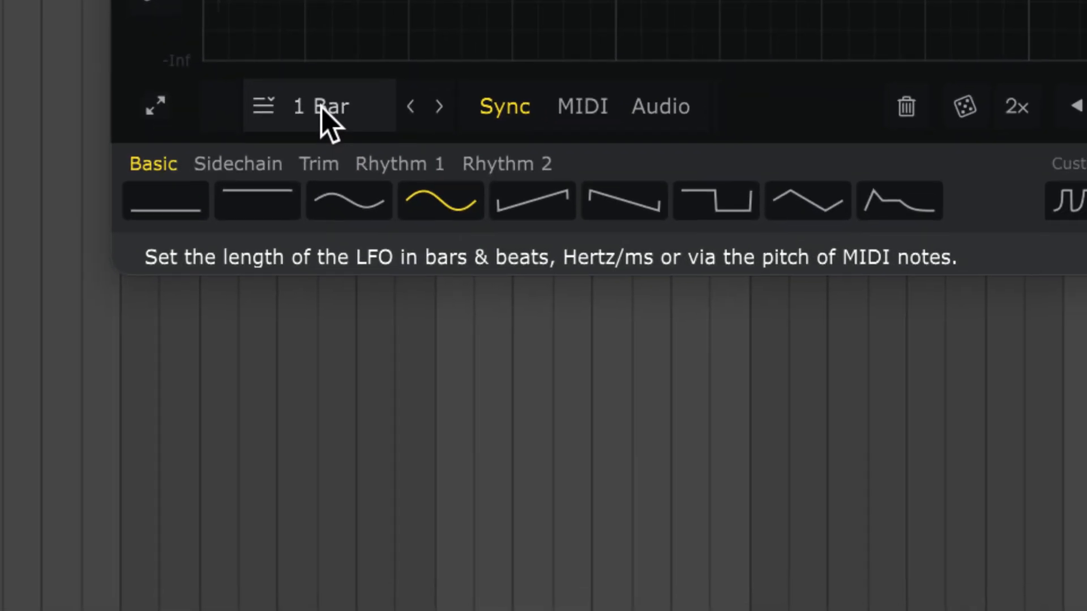
- Step the LFO length through 1/2, 1/4 and 1/8, and load the falling ramp
left_click(319, 106)
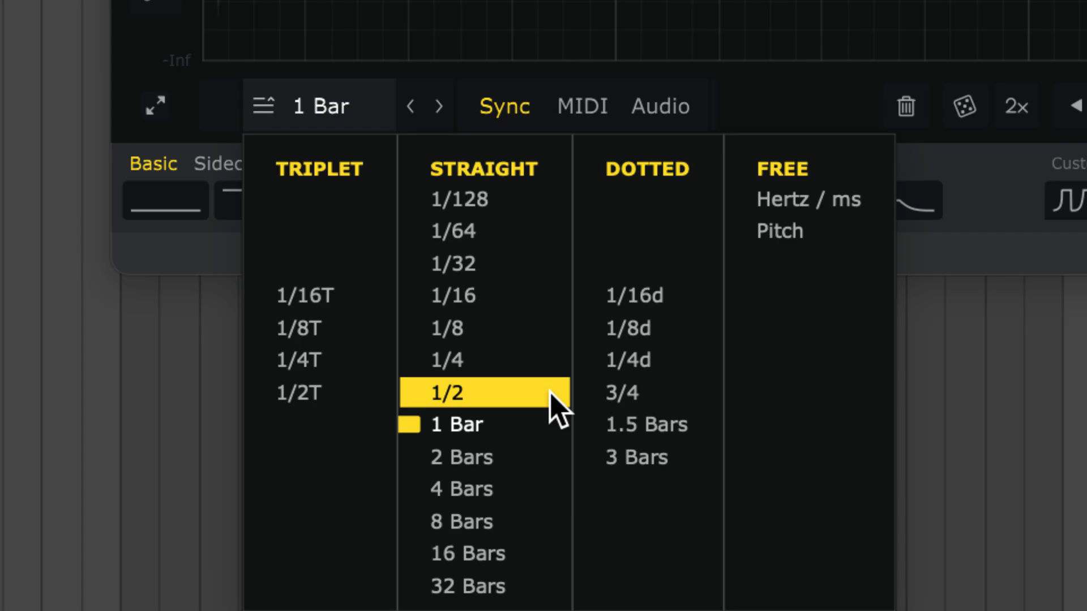
left_click(448, 393)
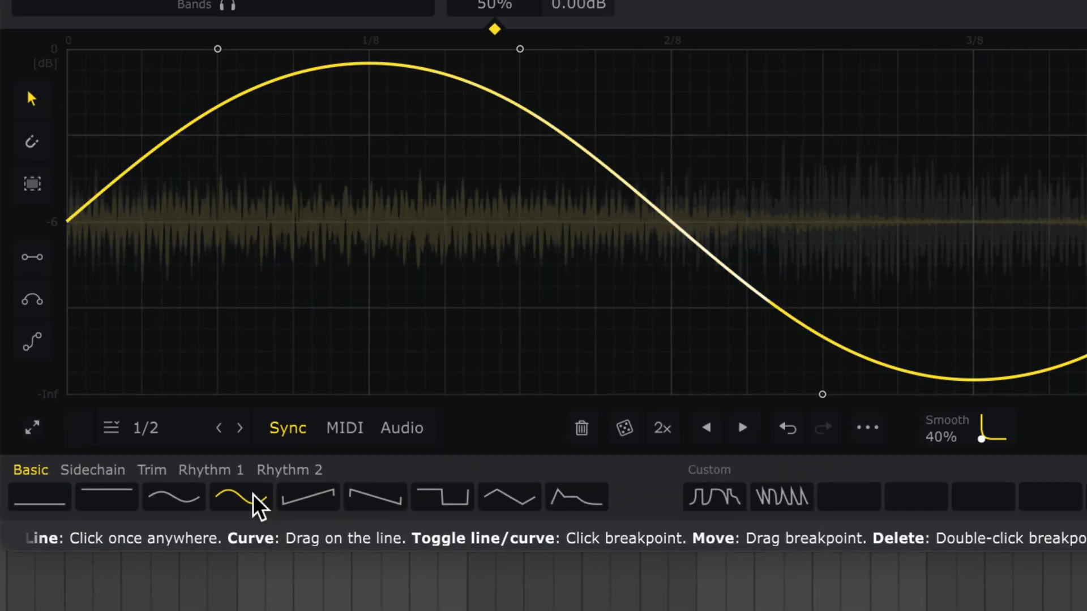
left_click(221, 427)
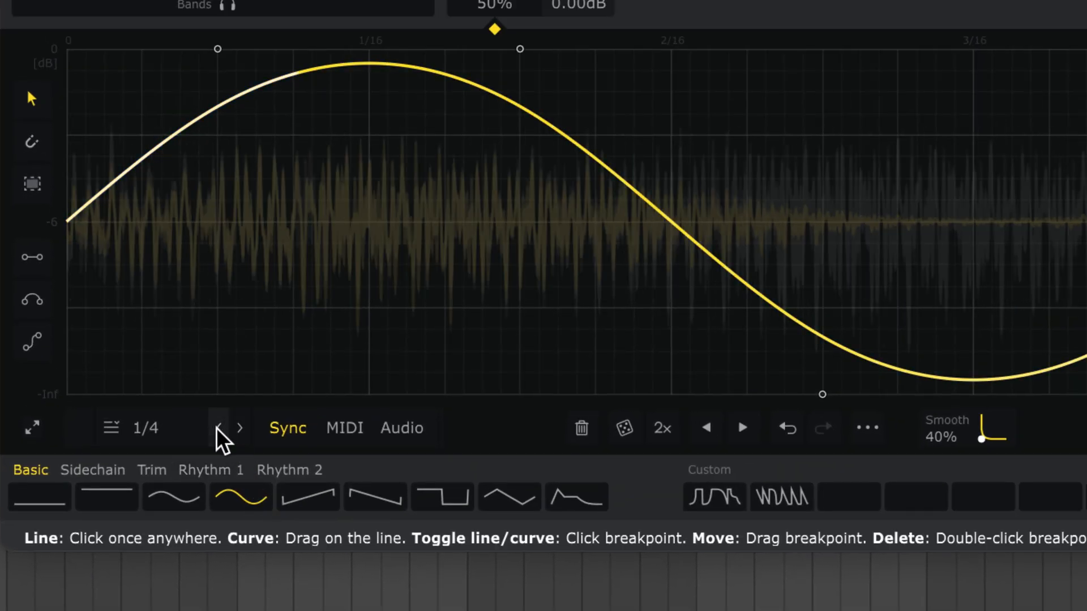
left_click(219, 427)
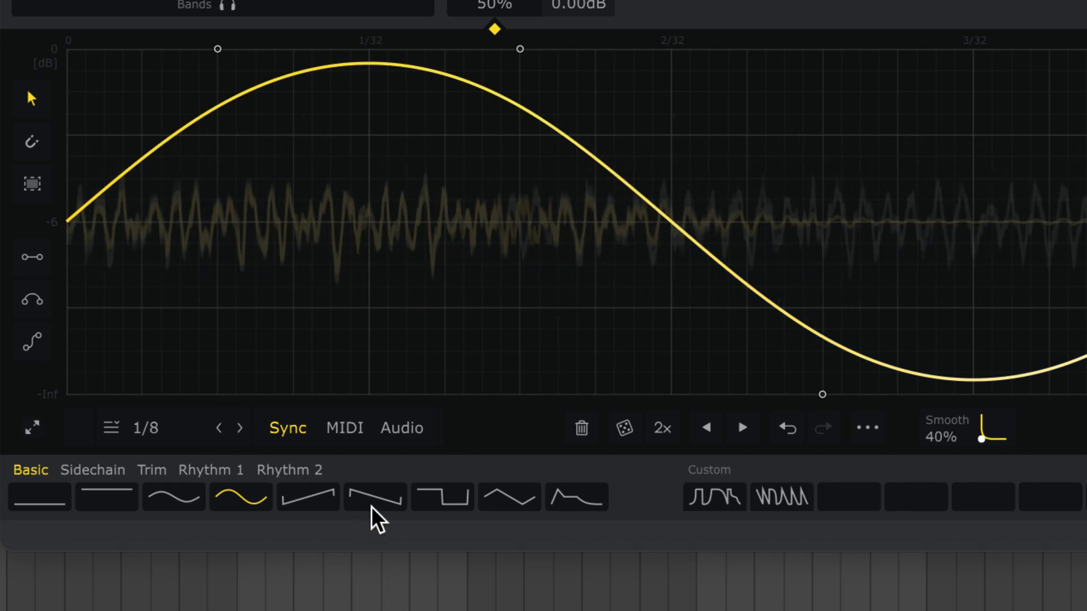
left_click(374, 497)
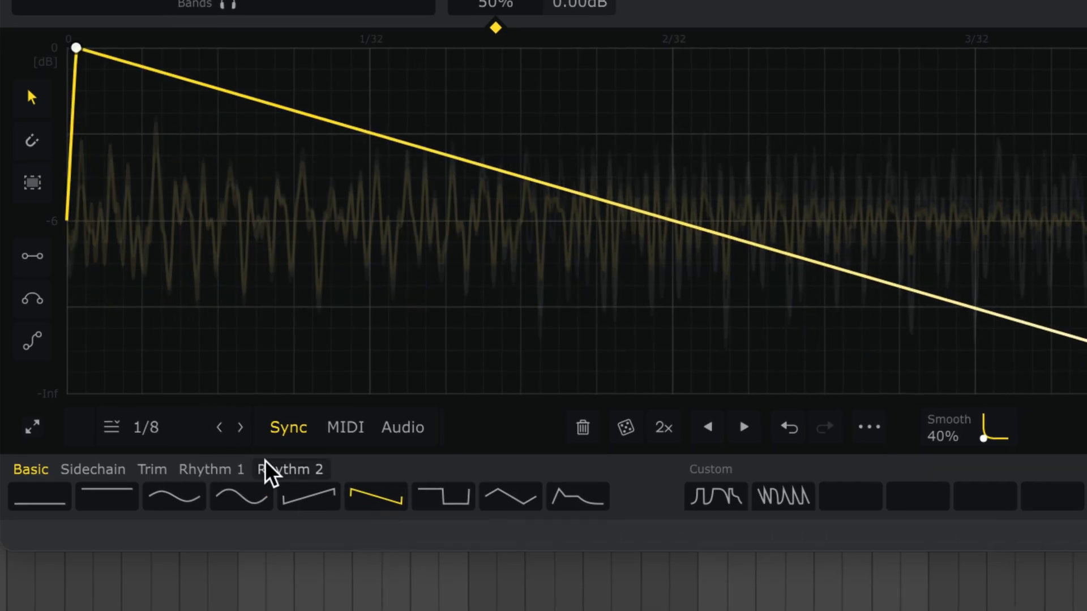
- Shorten the length to 1/16, lengthen it again, then switch to free Hertz/ms timing
left_click(240, 426)
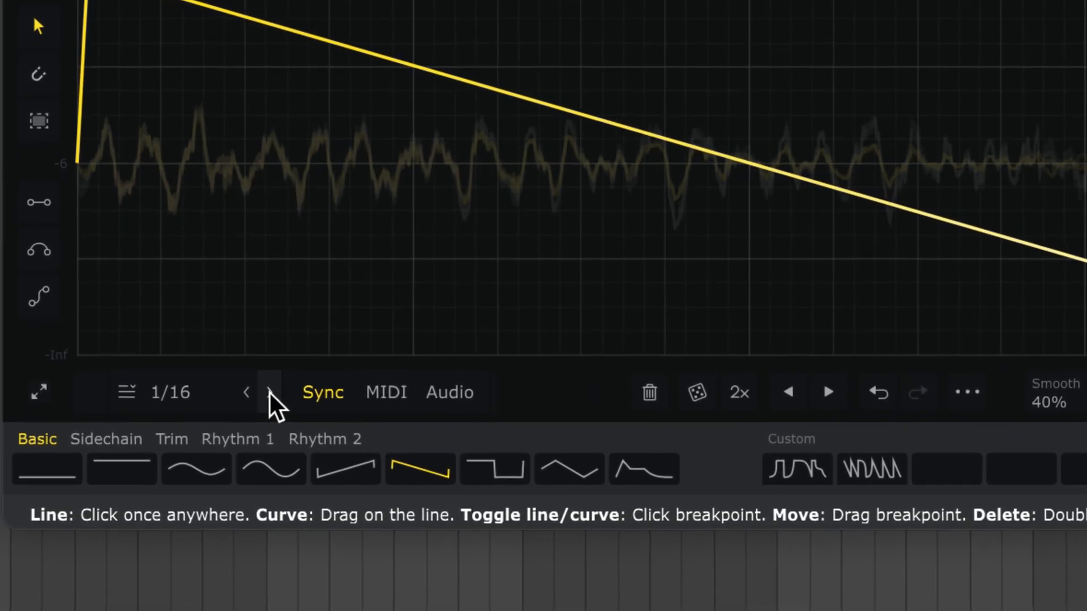
left_click(271, 393)
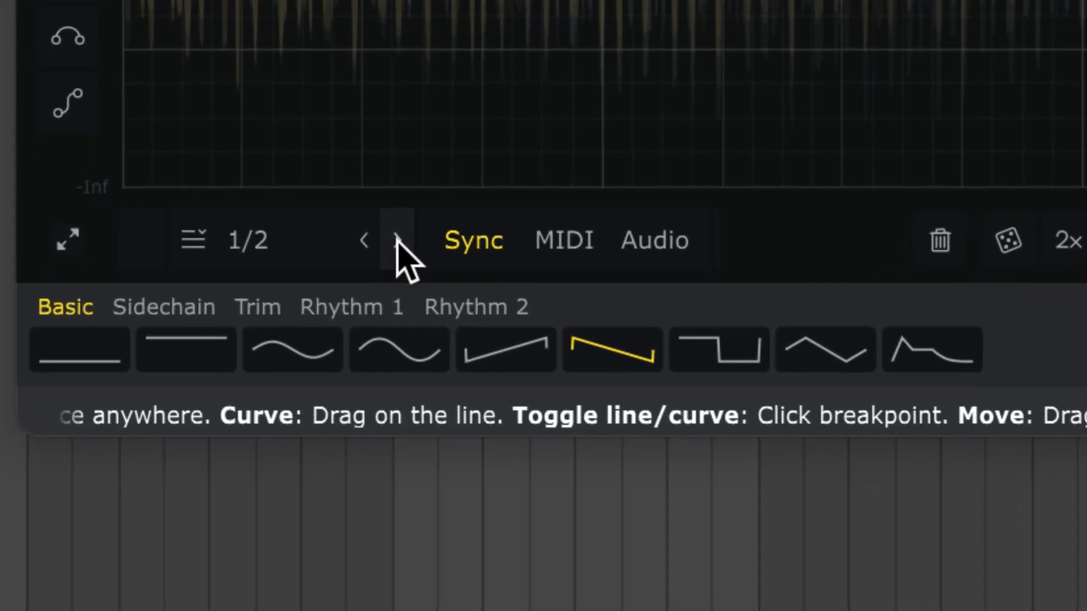
left_click(238, 240)
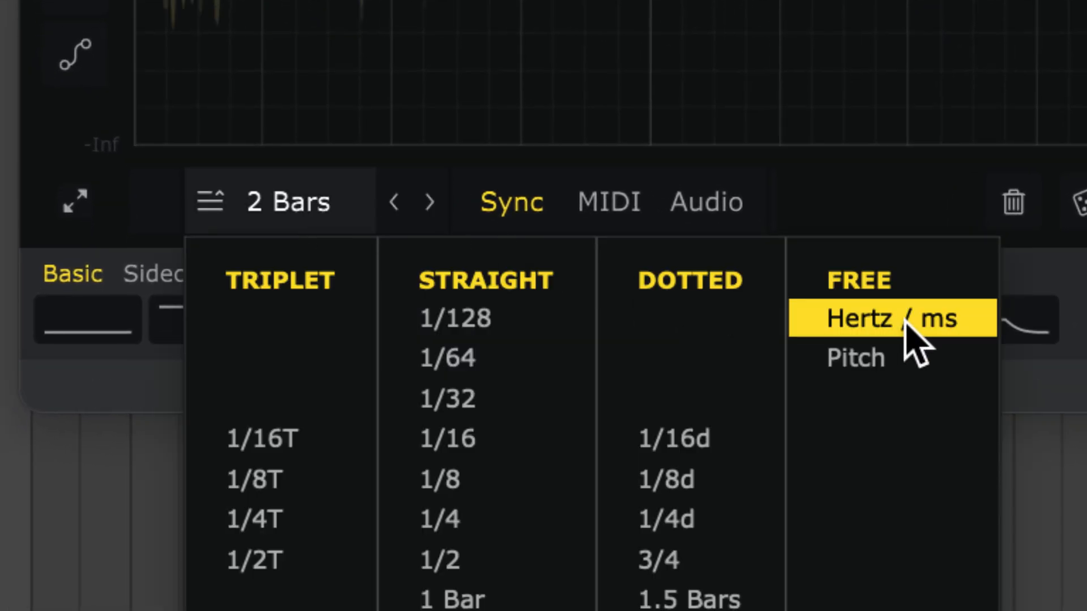
left_click(890, 319)
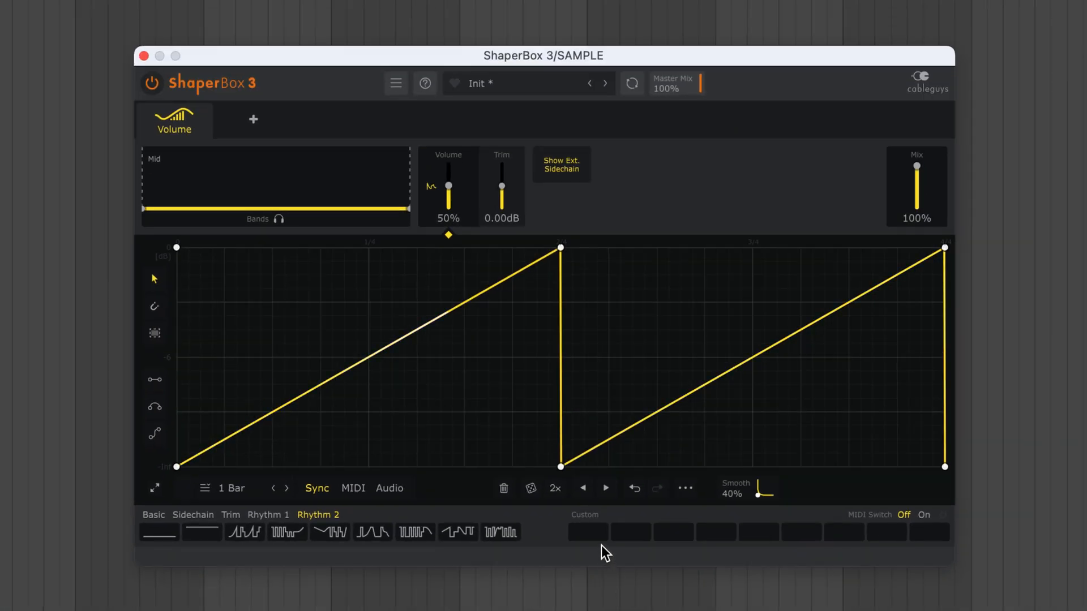
- Store the current wave and the curved wave in two empty Custom slots
left_click(587, 531)
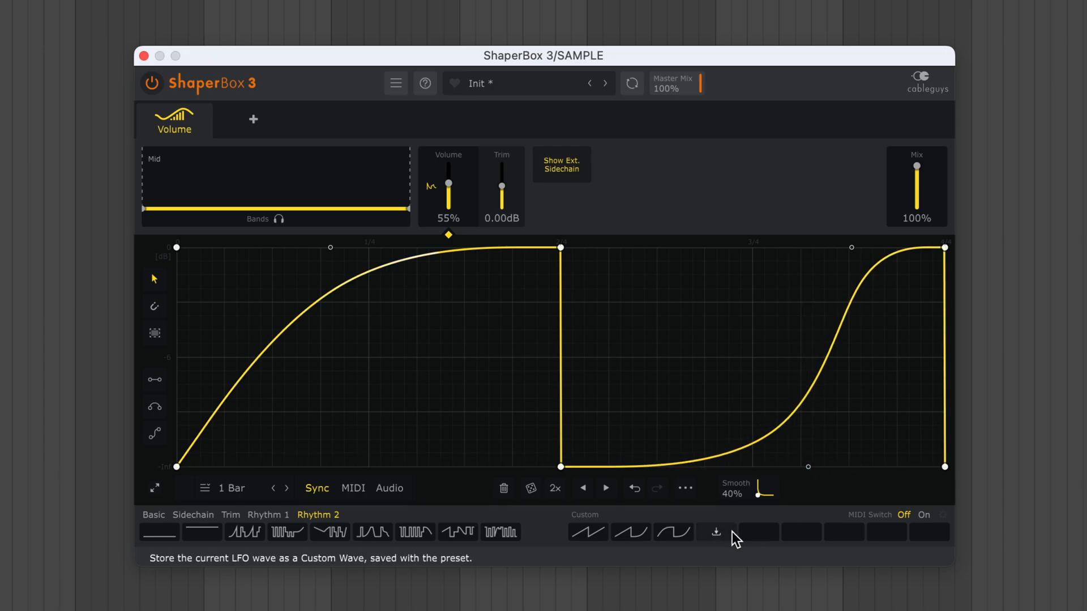
left_click(673, 532)
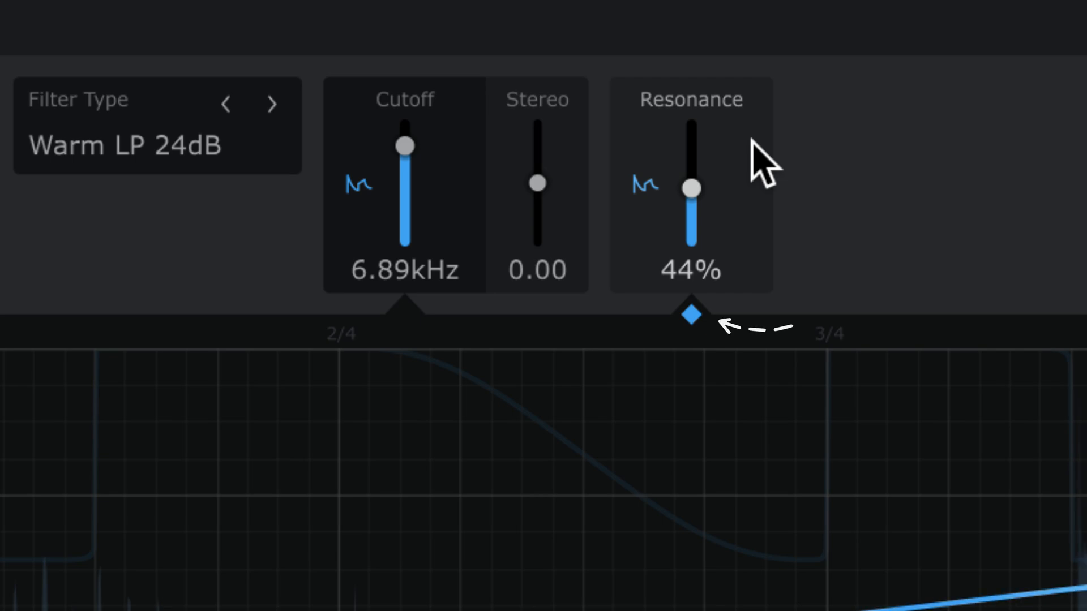
mouse_move(617, 135)
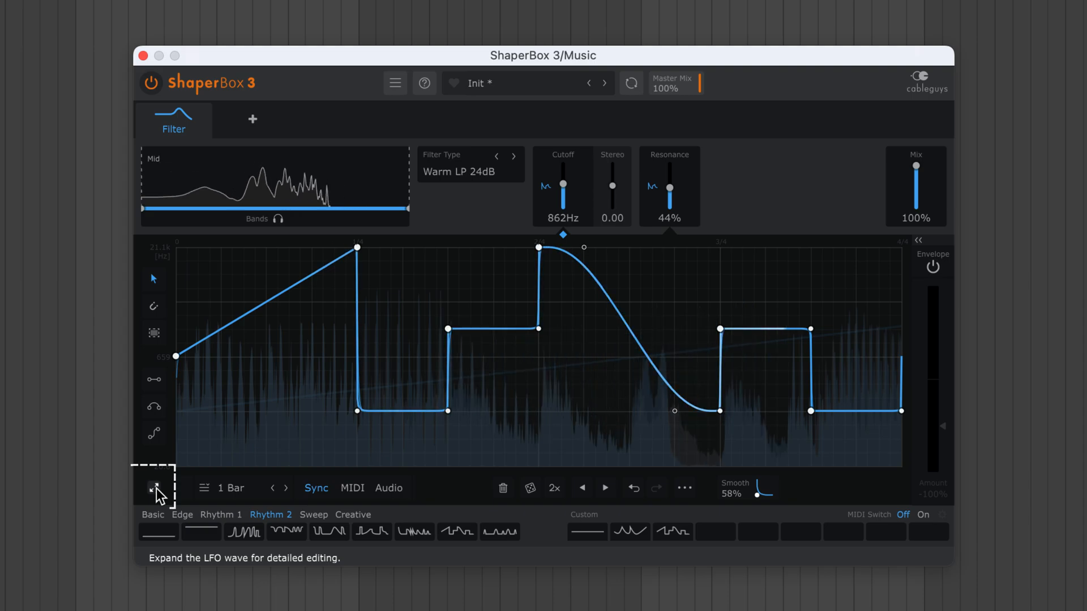
- Expand the LFO wave editor to its enlarged view, then restore normal size
left_click(153, 488)
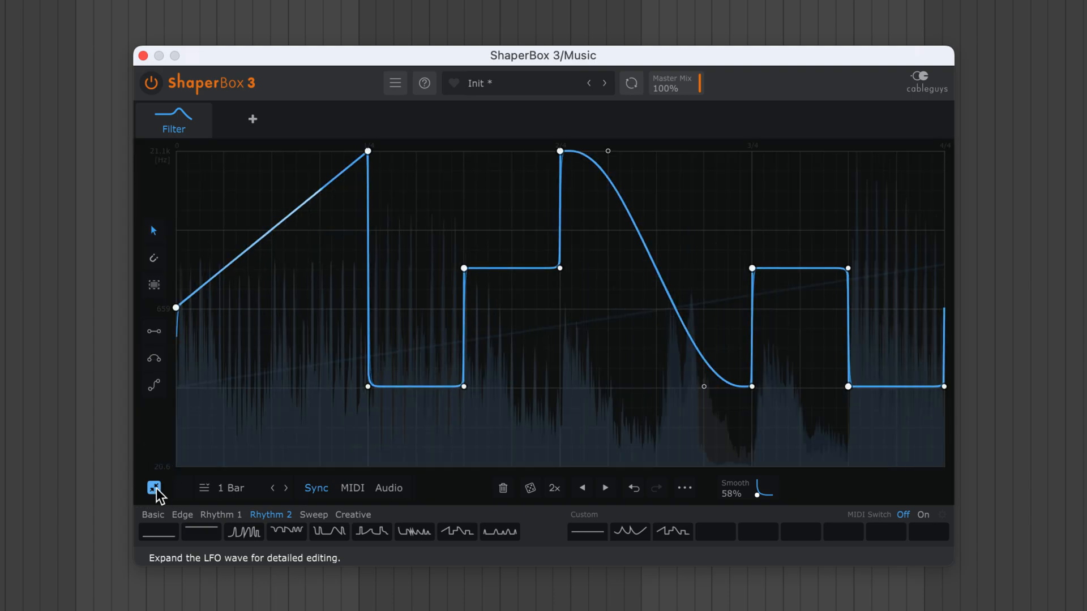
left_click(153, 488)
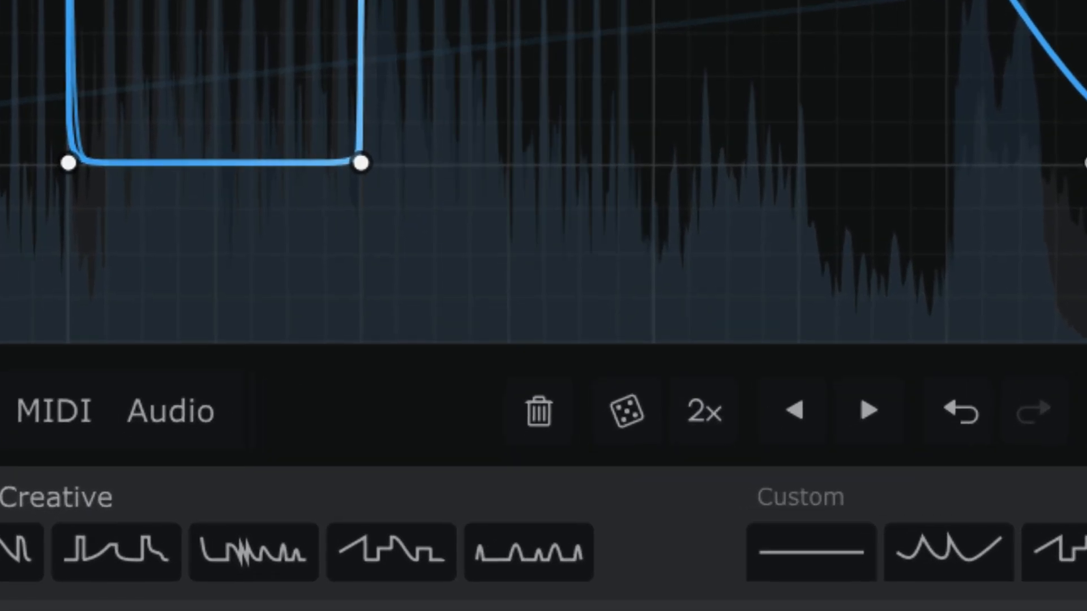
- Randomize the filter wave into sharp peaks and toggle Snap on by default
left_click(540, 410)
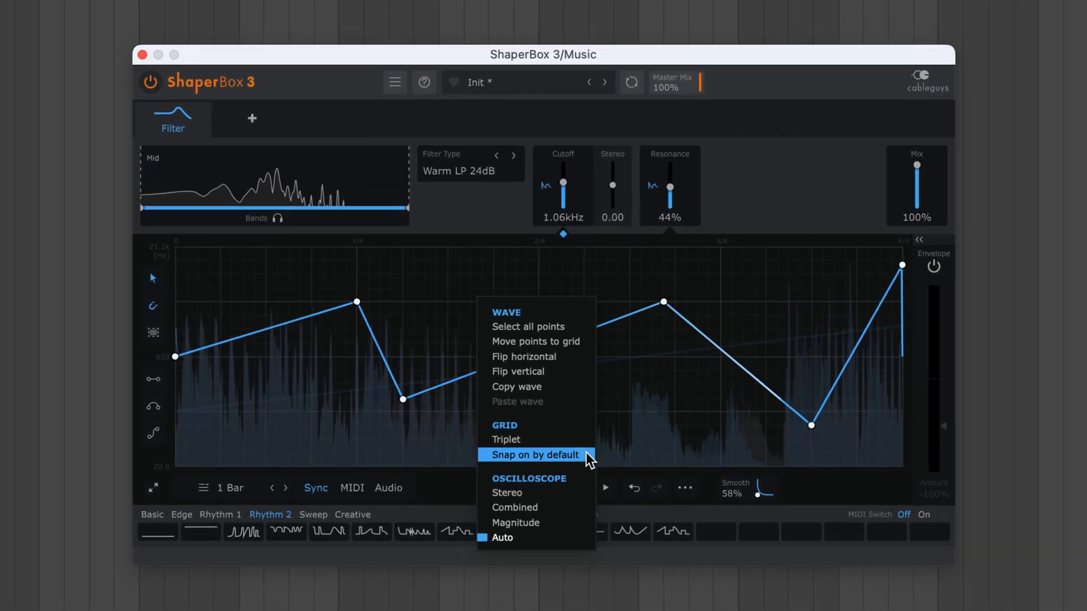
left_click(531, 454)
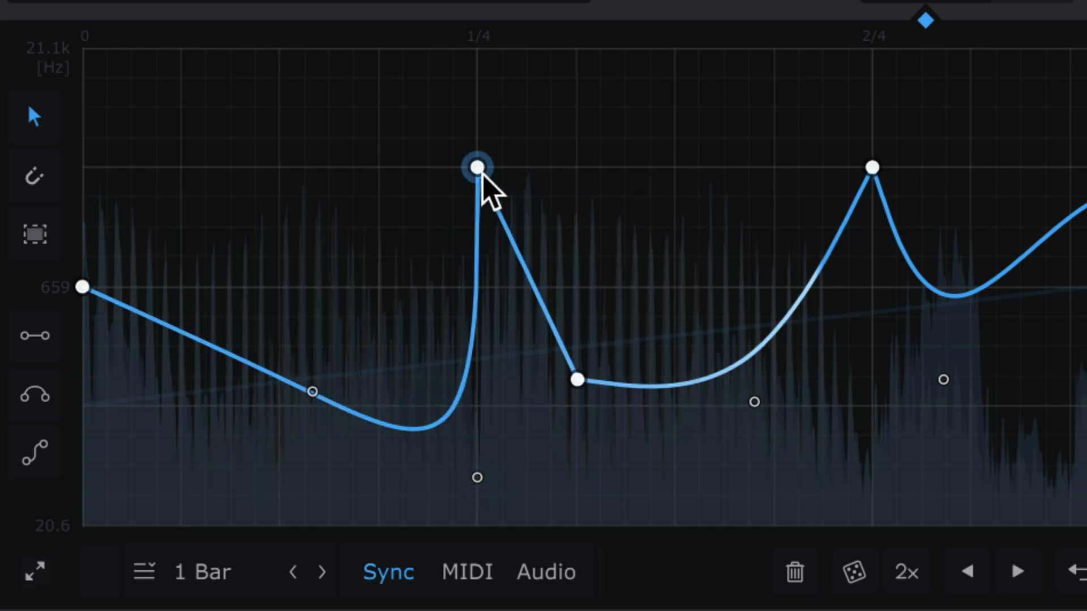
- Set the peak breakpoint's angle to Medium through its right-click context menu
right_click(475, 166)
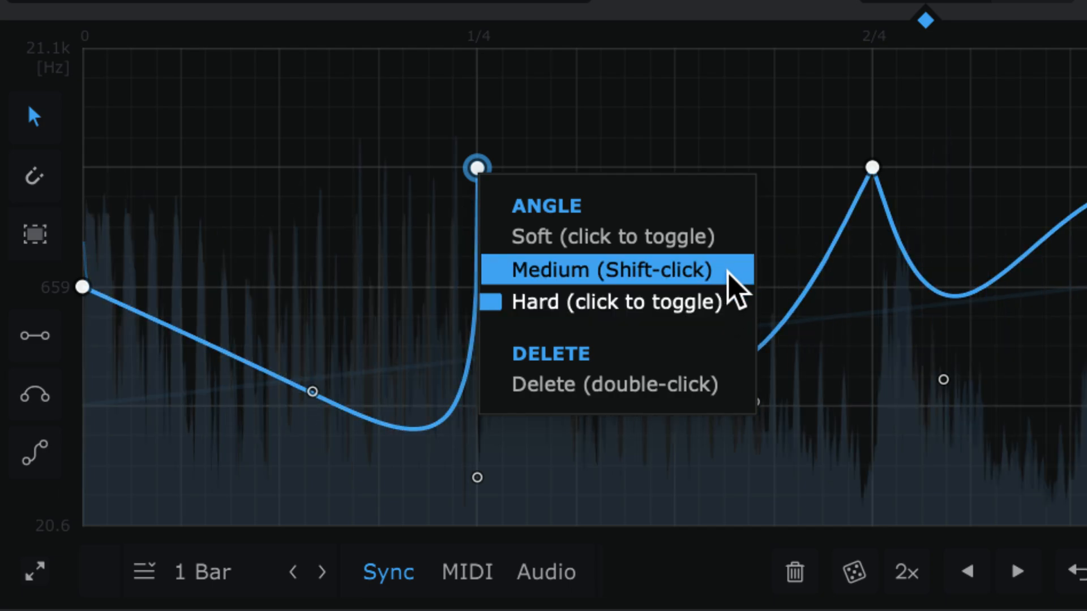
left_click(611, 270)
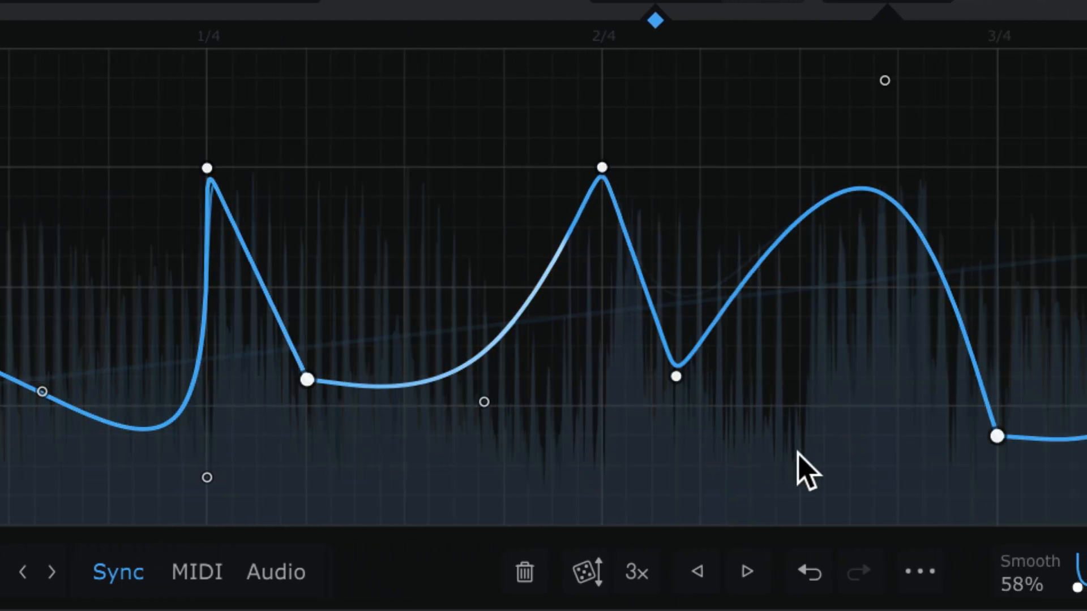
left_click(636, 572)
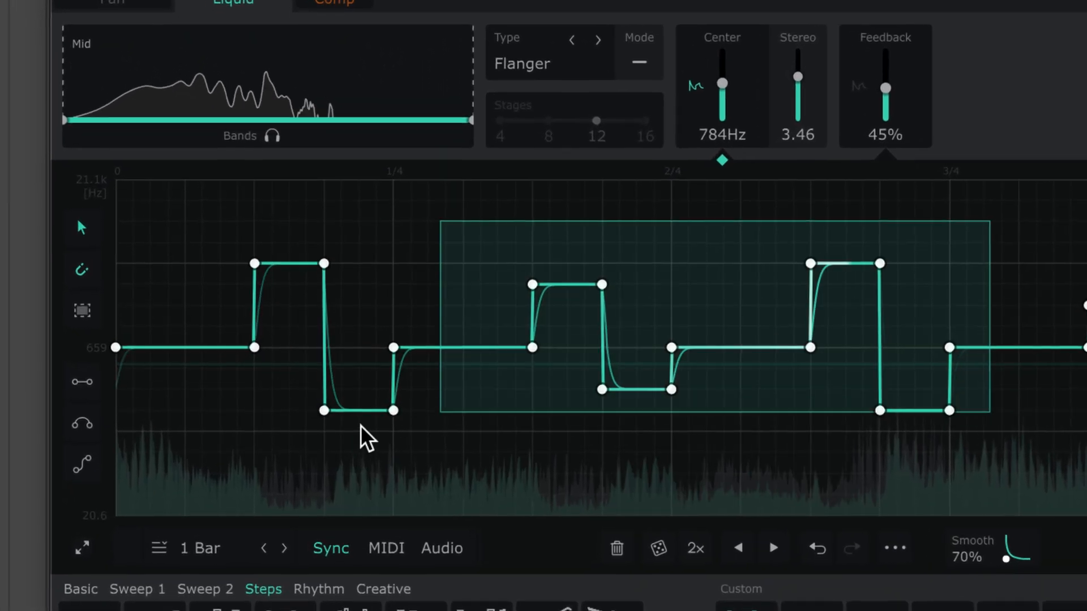
- Toggle the box-selection tool for marquee-selecting the Liquid flanger's step points
left_click(81, 311)
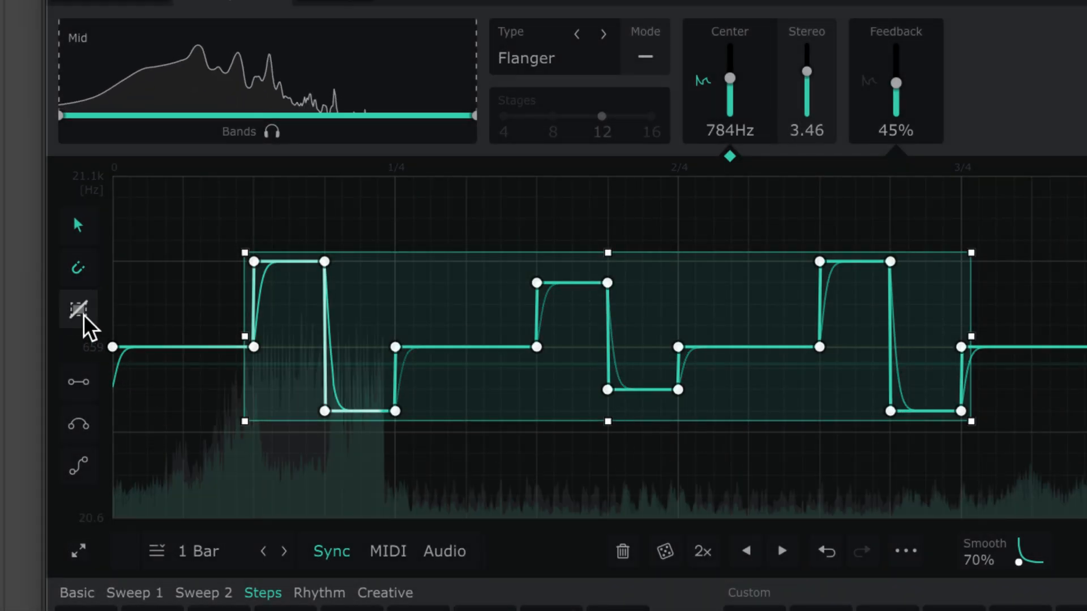
left_click(77, 309)
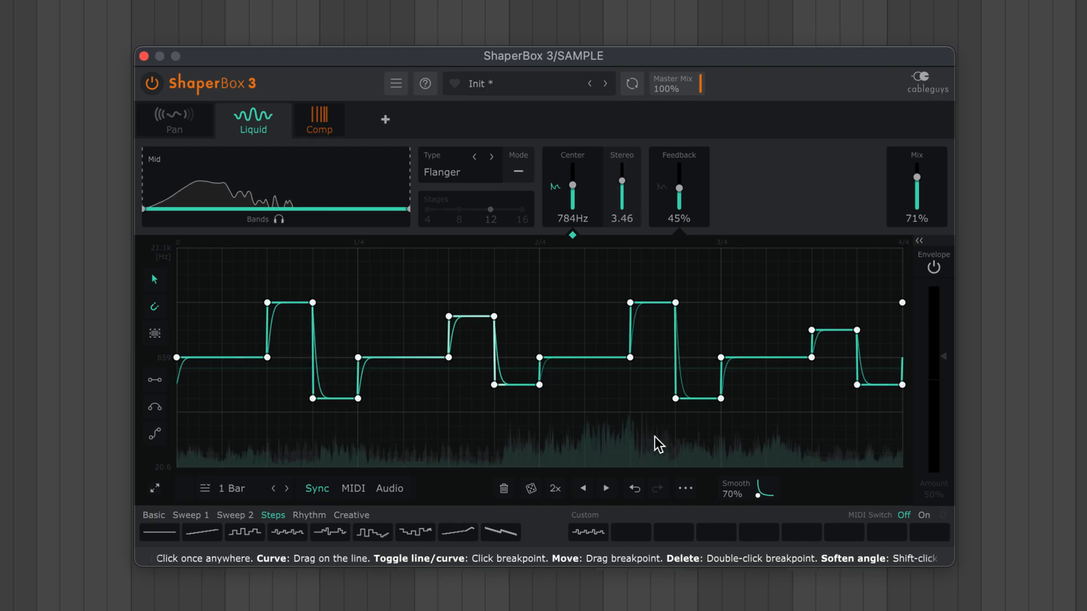
left_click(154, 333)
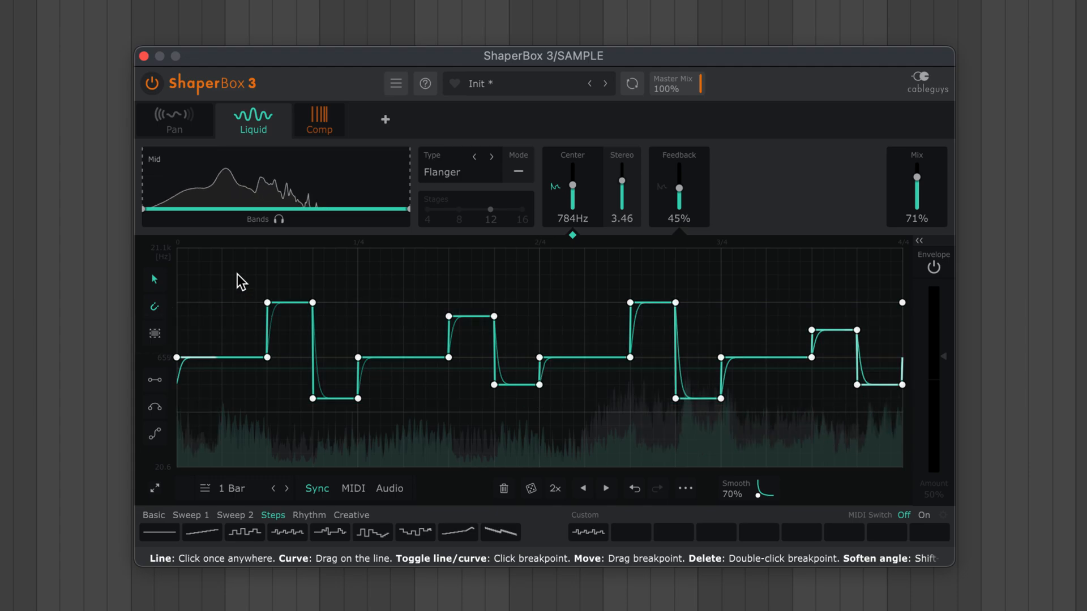
left_click(154, 334)
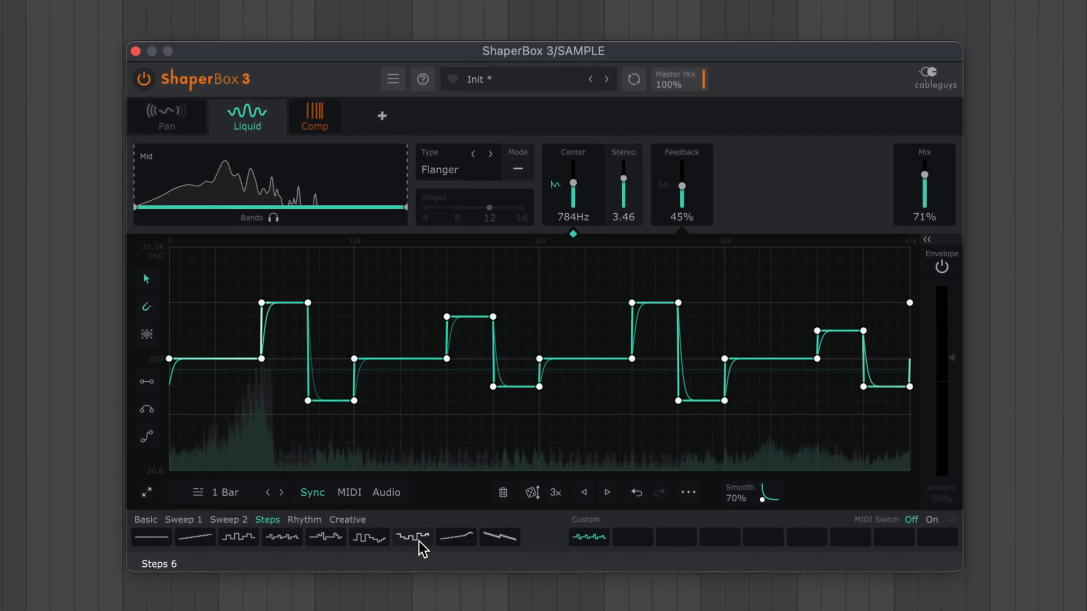
- Load the Steps 7 pattern, then the descending Steps 8 pattern
left_click(455, 540)
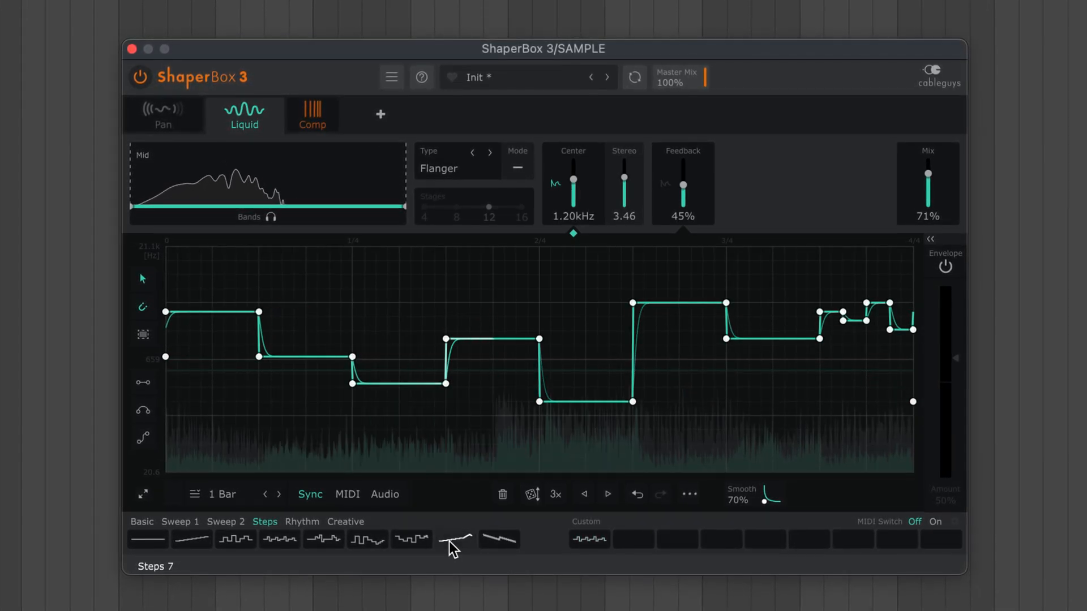
left_click(499, 539)
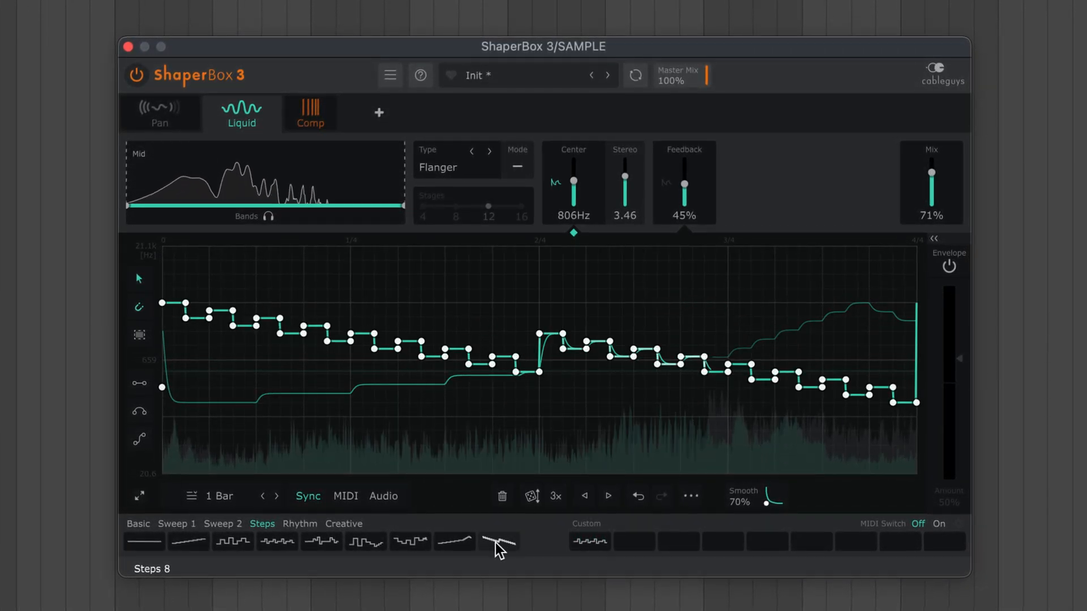
left_click(231, 544)
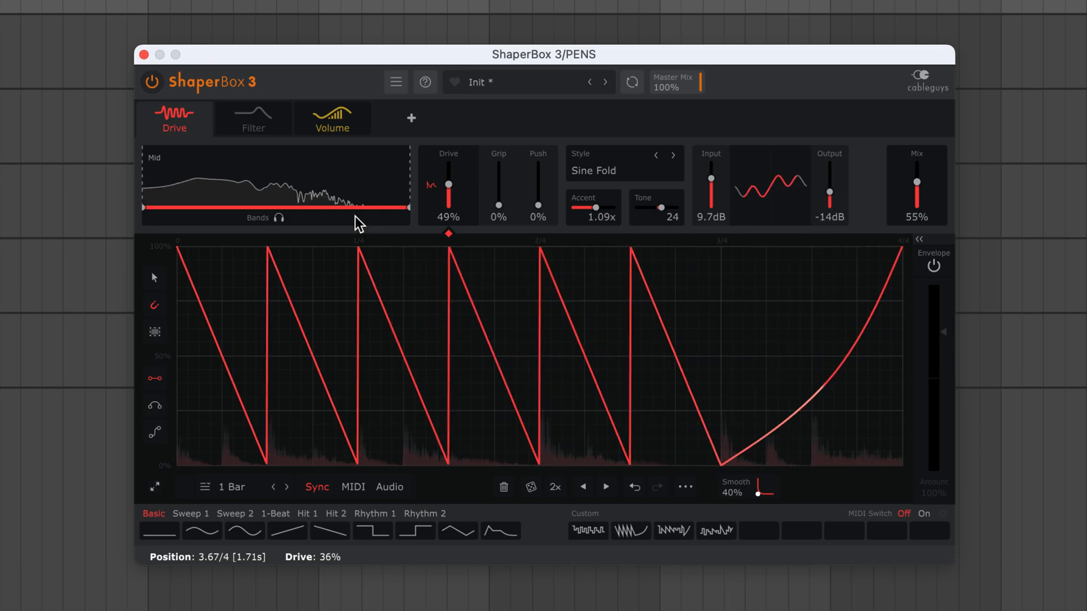
- Open the Filter effect tab, then switch over to the Volume effect
left_click(253, 118)
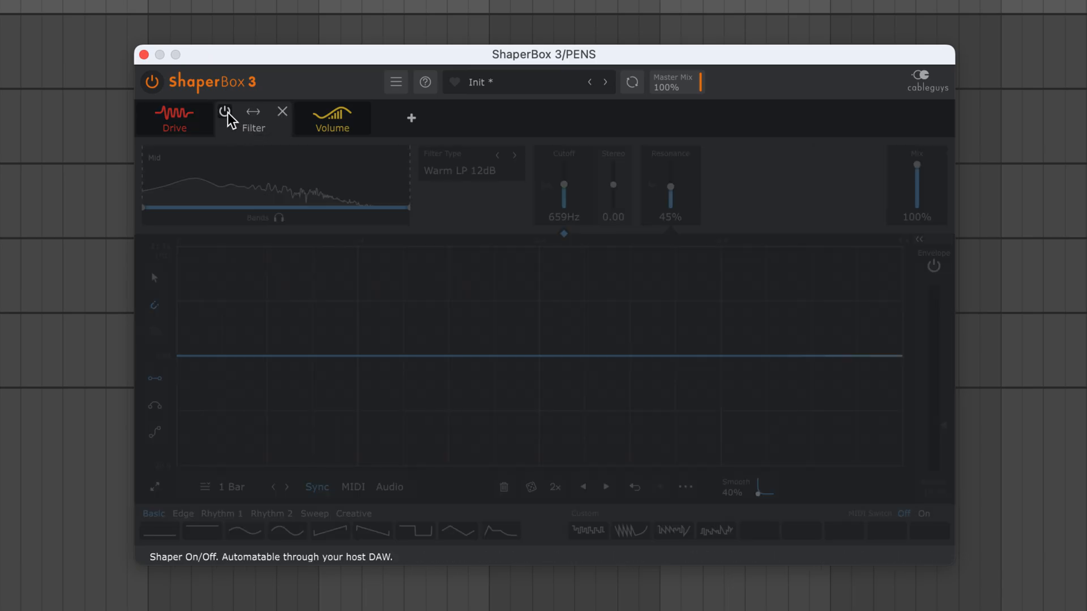
left_click(224, 111)
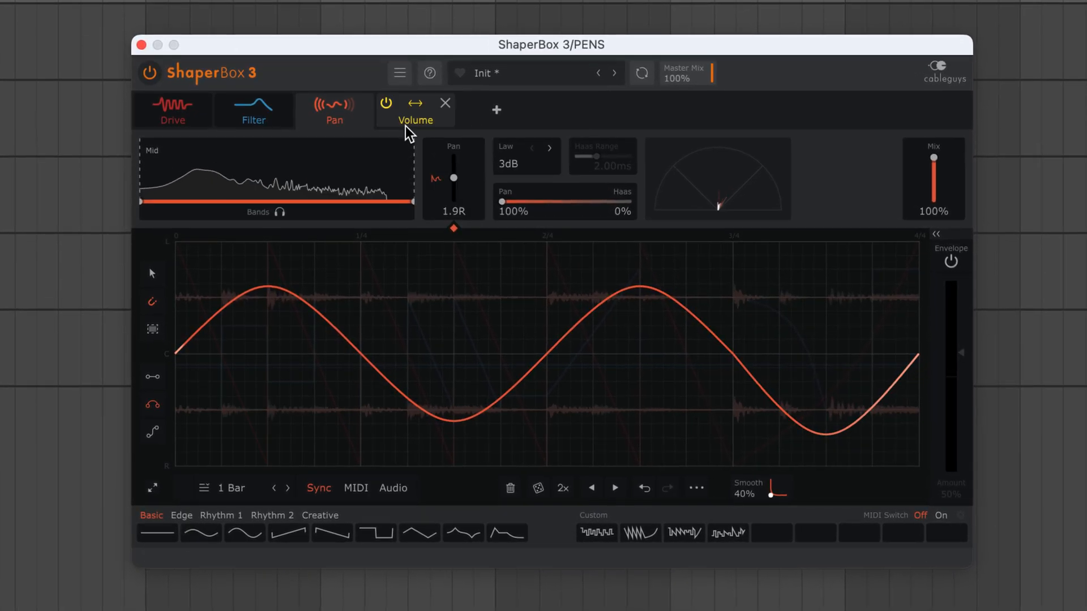
left_click(414, 111)
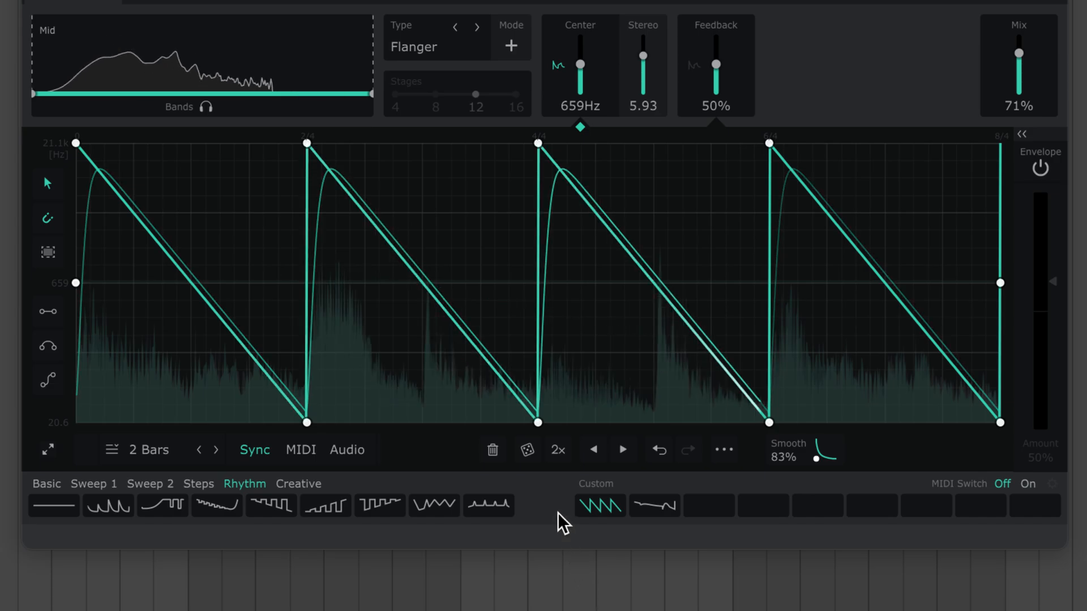
- Randomize the flanger wave four times into jagged rises, drops and jumps
left_click(526, 450)
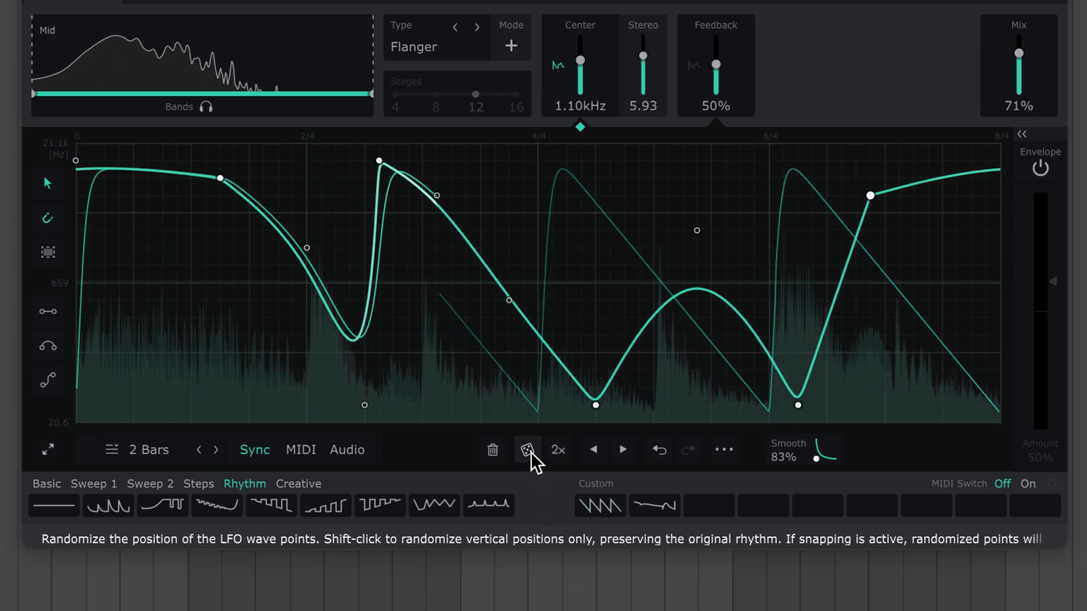
left_click(527, 450)
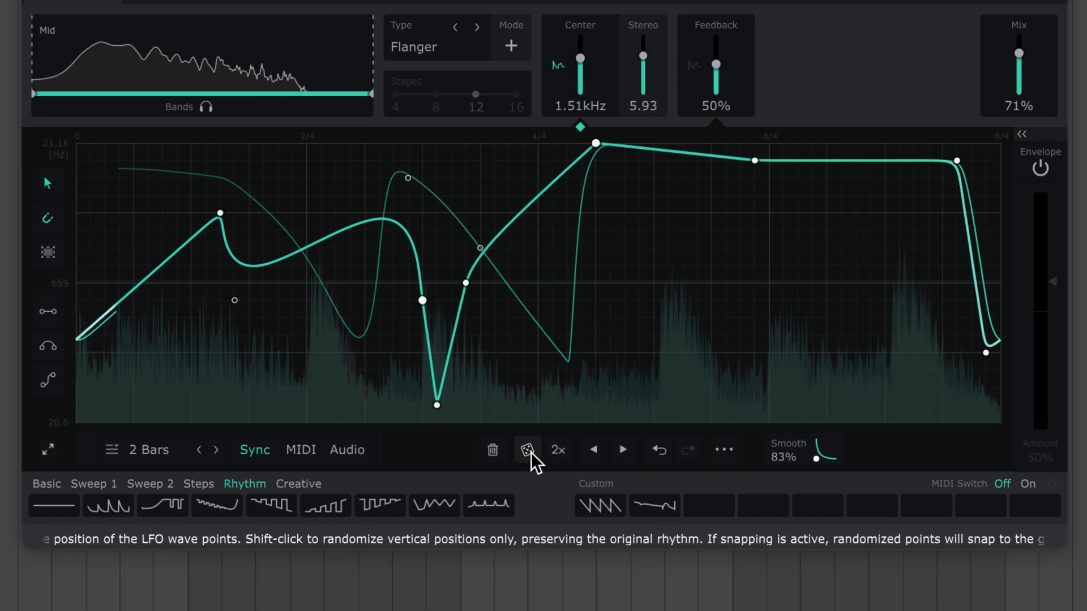
left_click(528, 450)
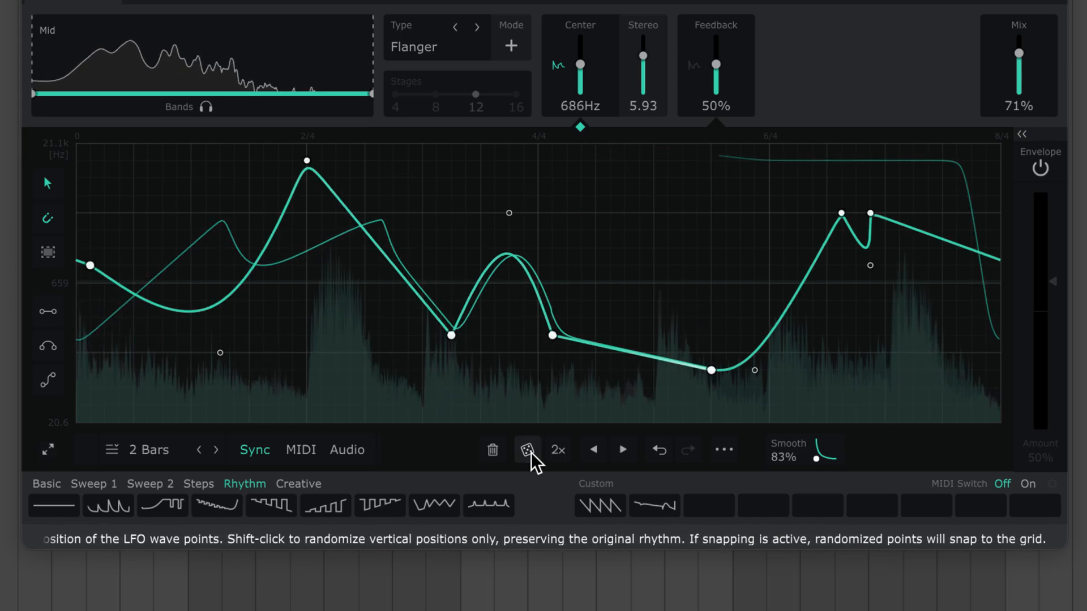
left_click(526, 450)
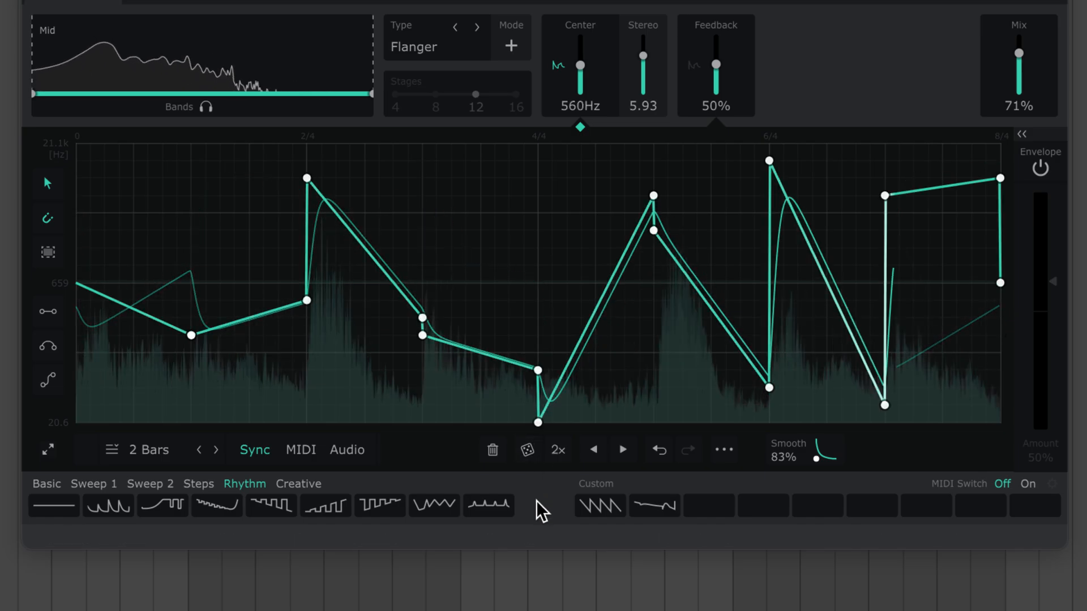
- Load a Basic wave, undo it, then 2x the flanger's square-and-decay pattern
left_click(46, 484)
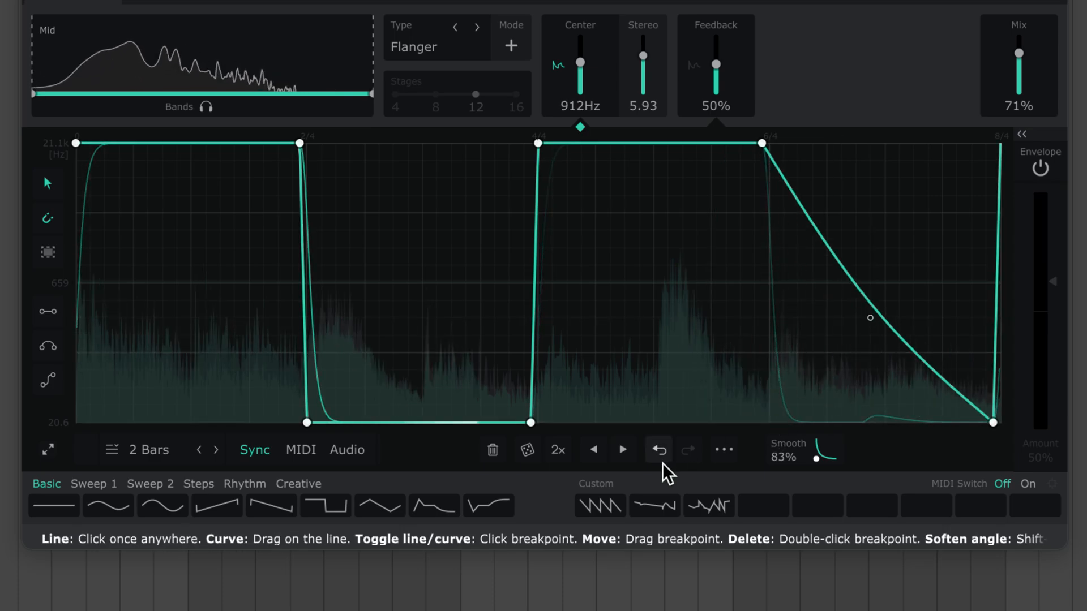
left_click(657, 449)
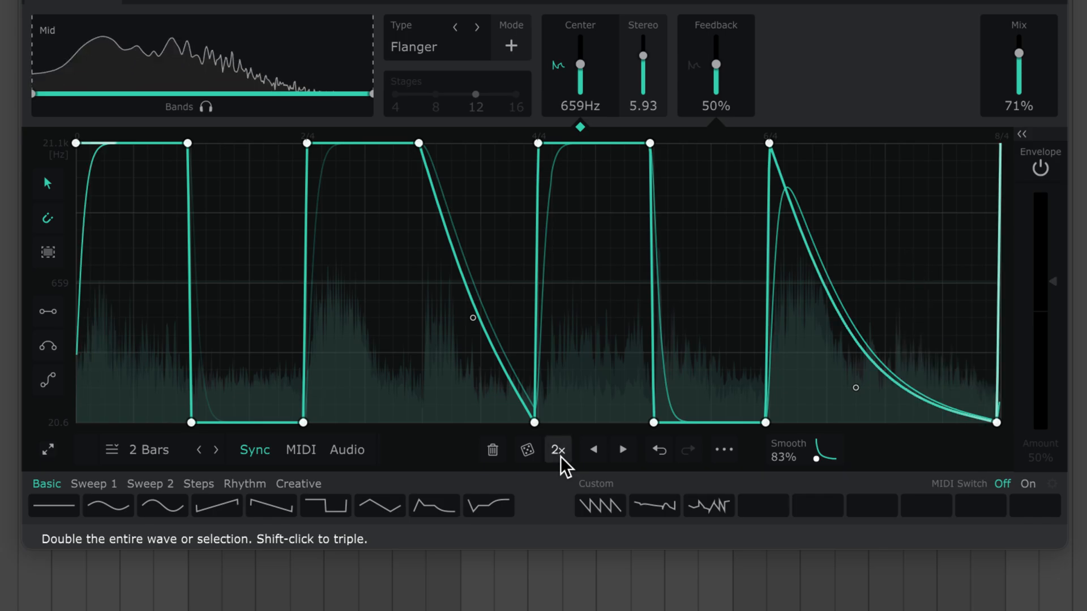
left_click(558, 450)
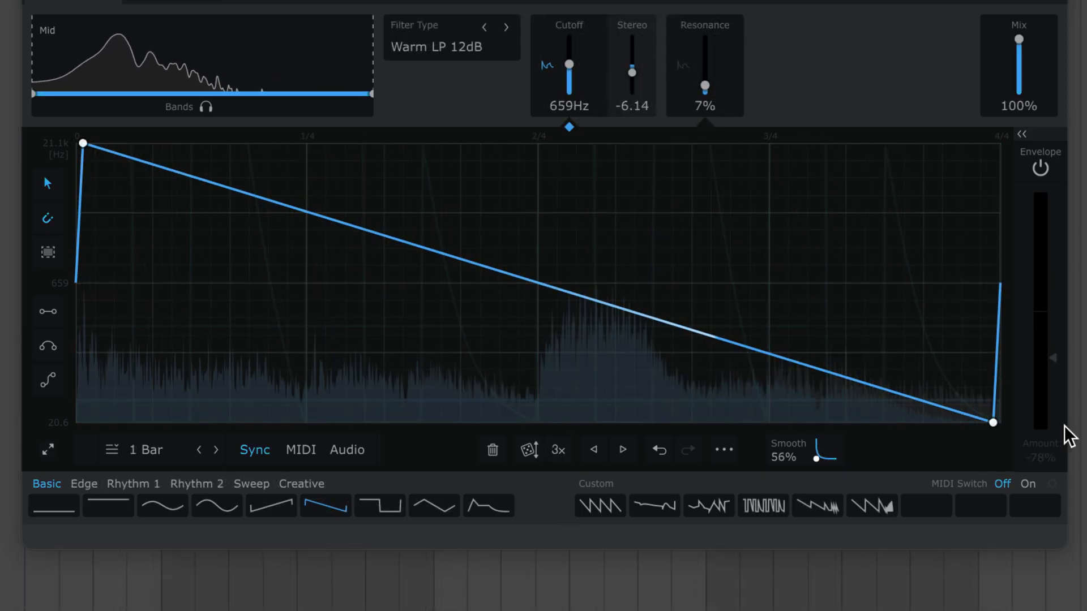
- Apply 2x repeatedly to the filter wave's selected final quarter, multiplying its saw teeth
left_click(557, 450)
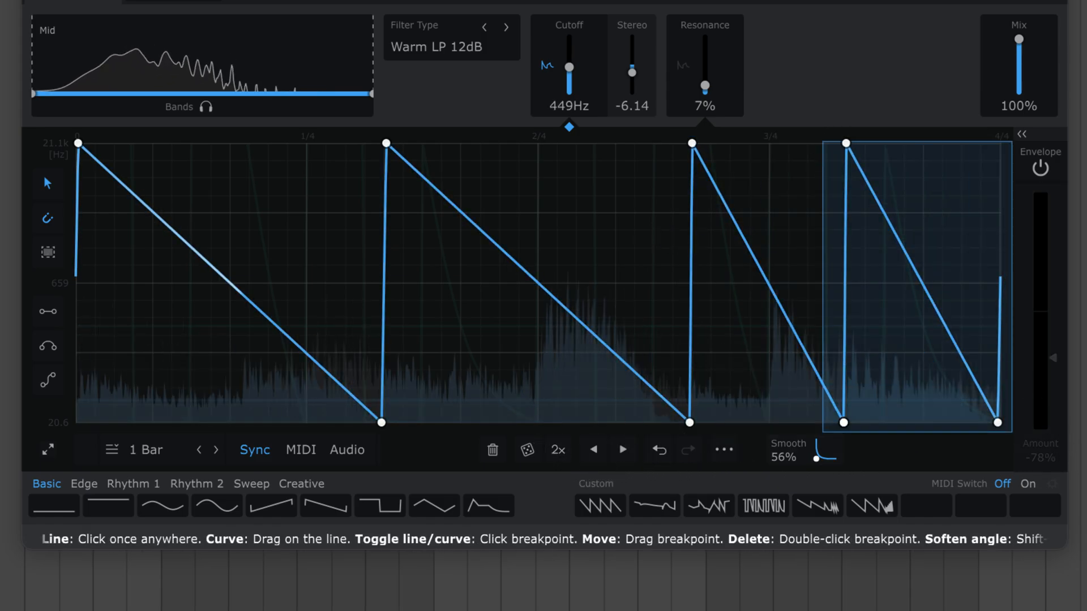
left_click(557, 450)
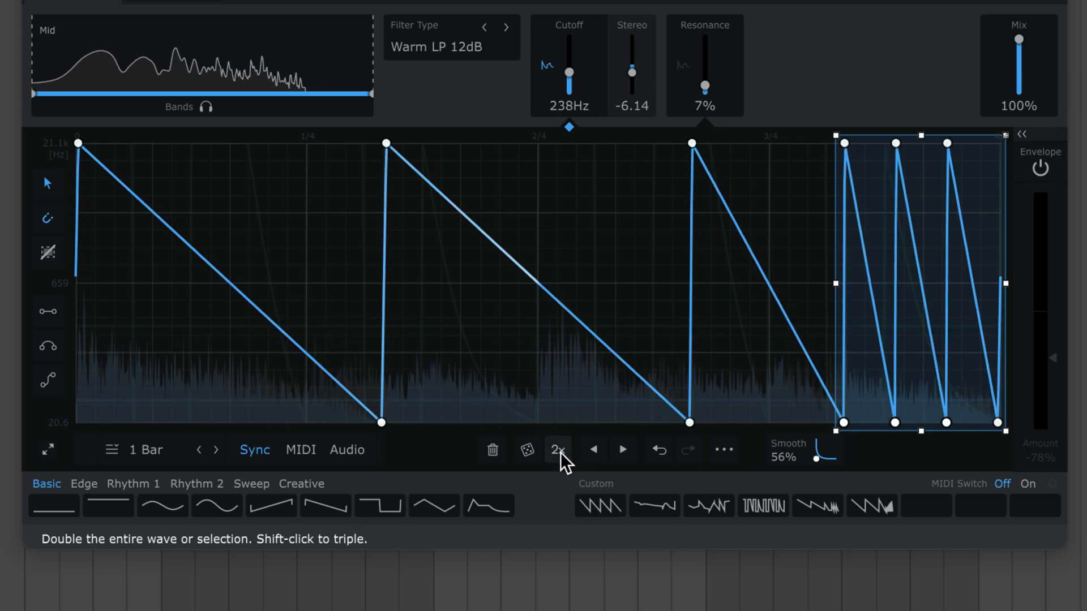
left_click(558, 449)
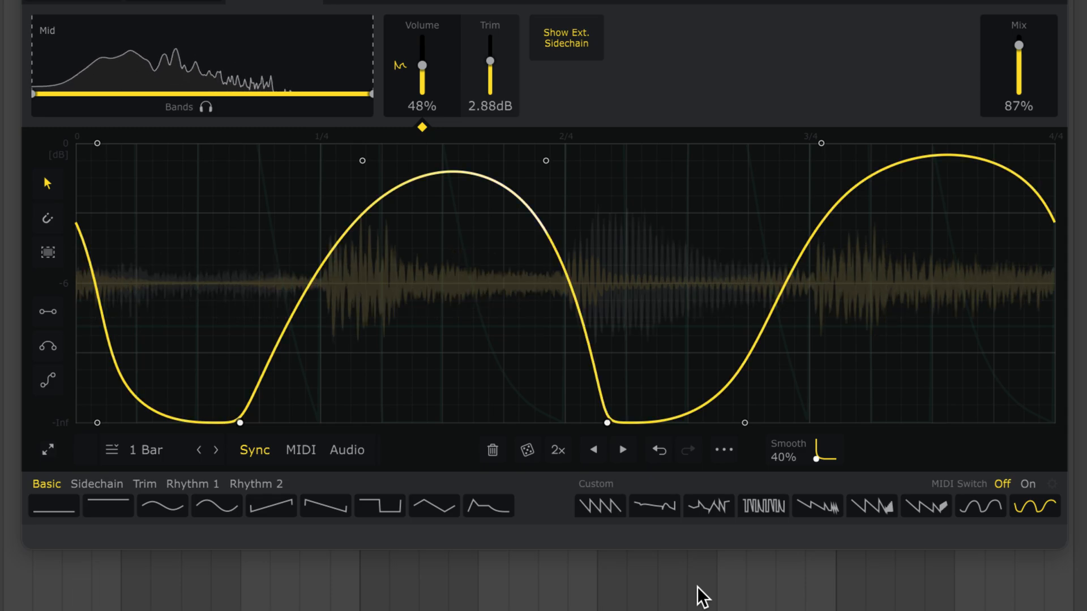
mouse_move(621, 450)
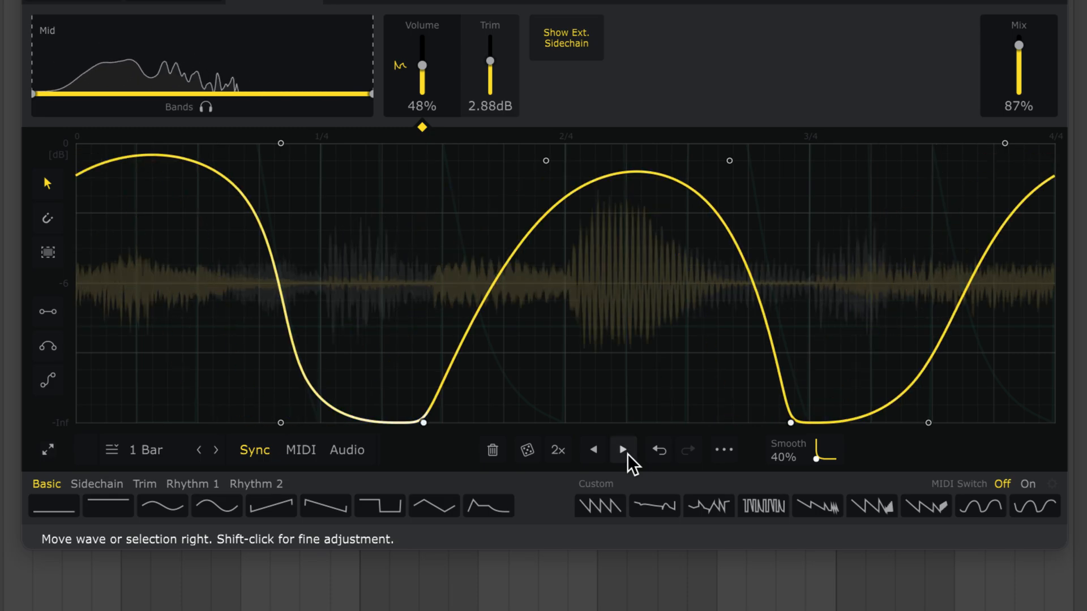
- Nudge the volume wave later, back earlier, then four small steps later
left_click(620, 449)
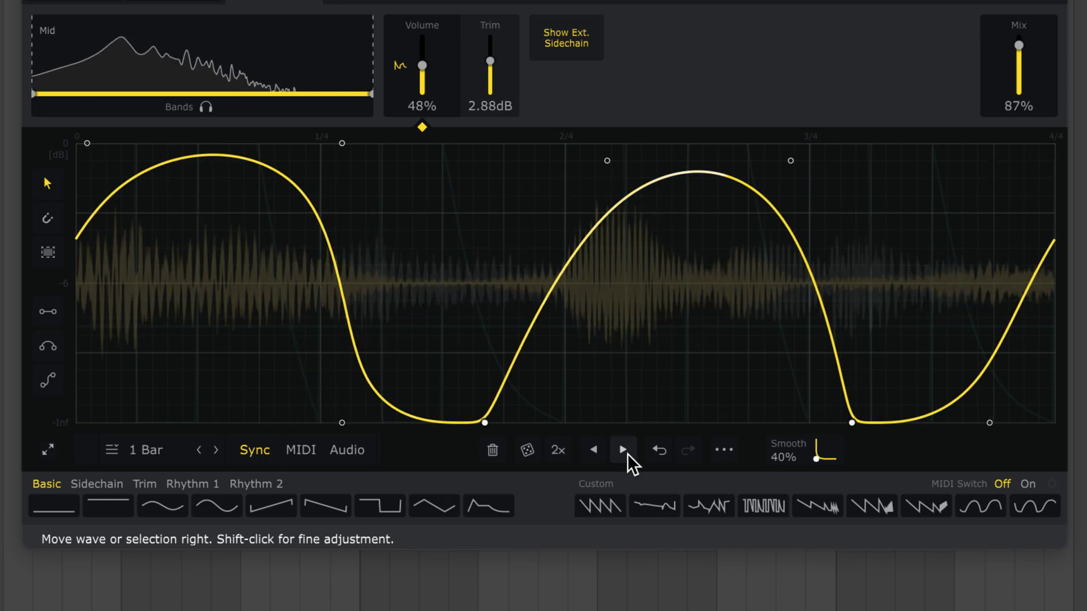
left_click(593, 450)
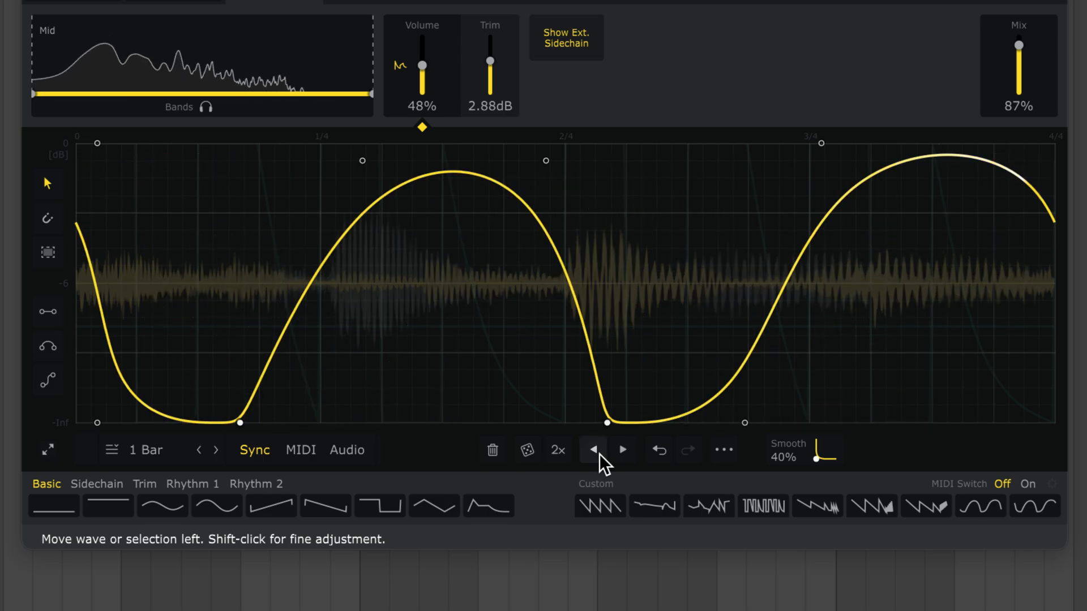
left_click(621, 450)
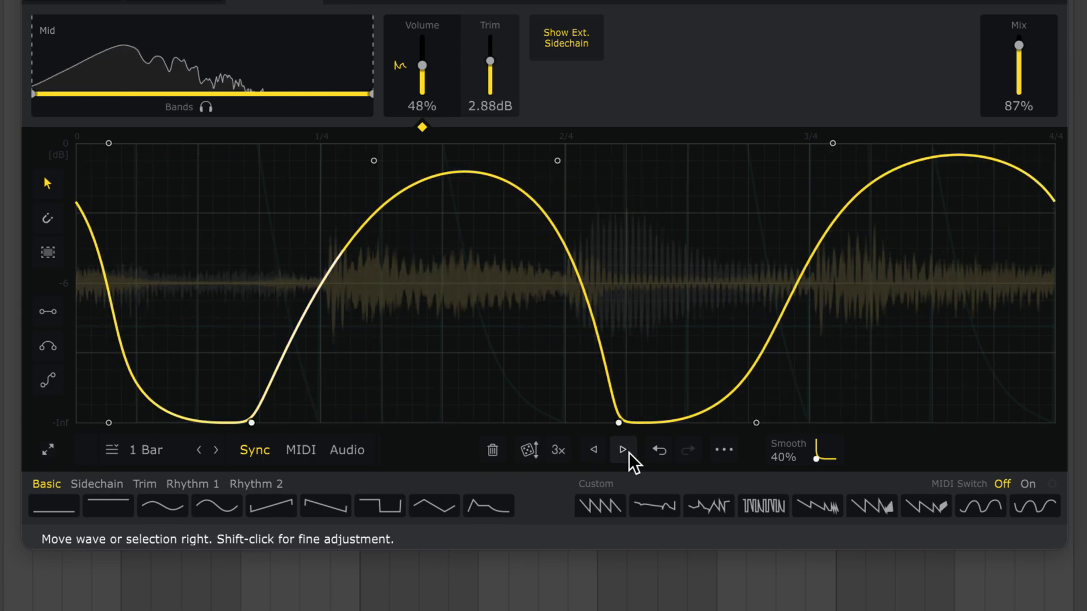
left_click(621, 450)
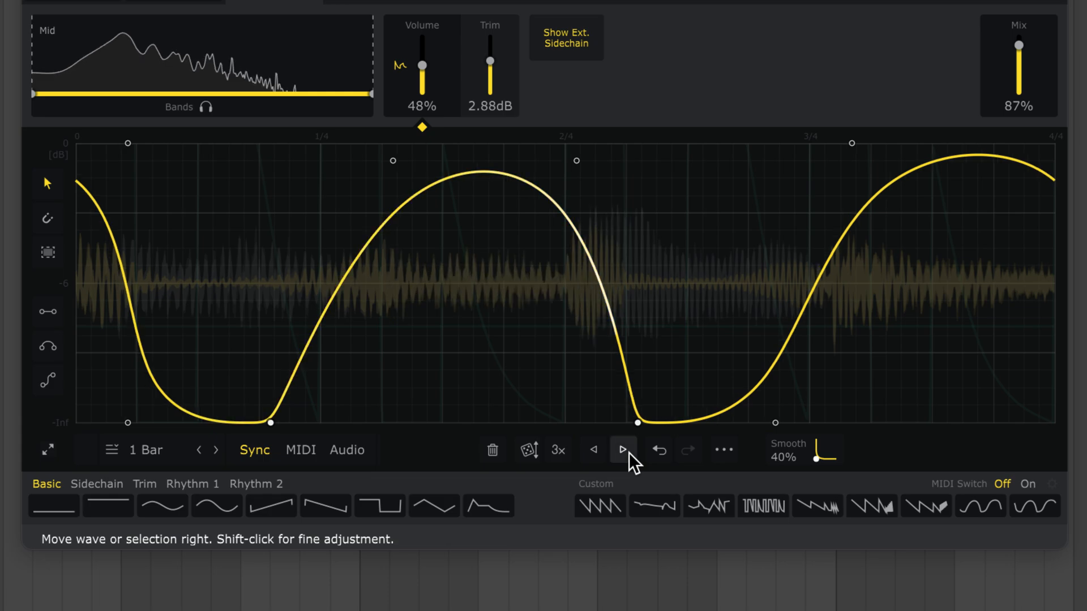
left_click(620, 449)
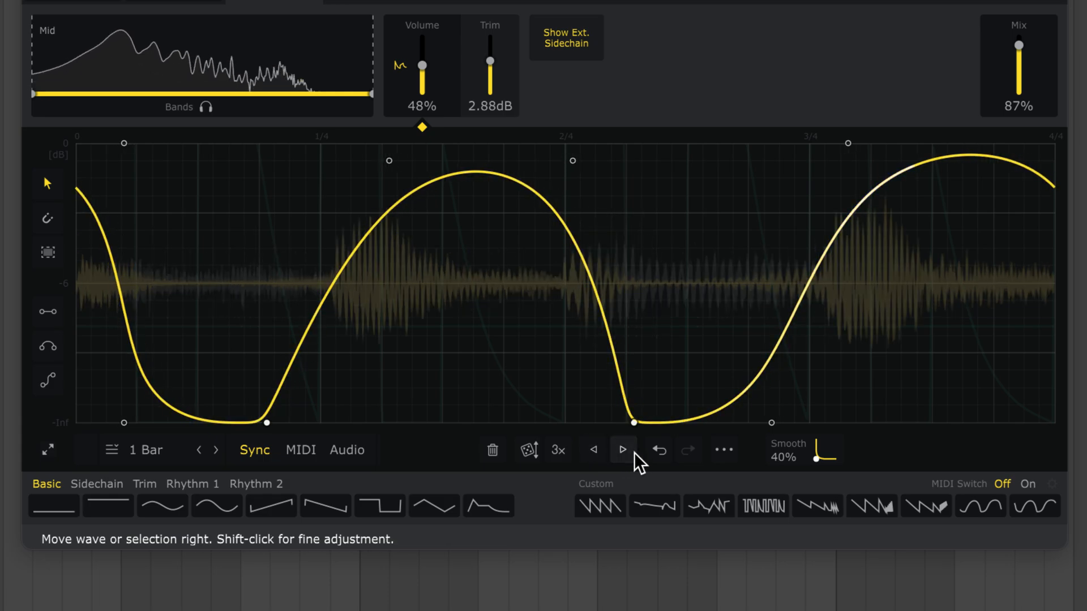
left_click(622, 450)
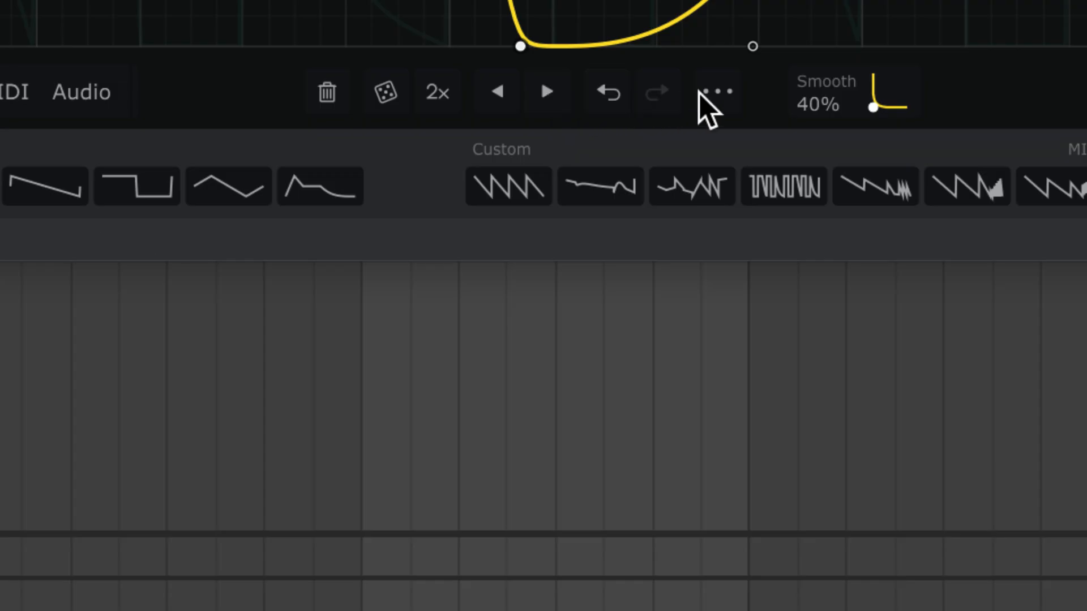
- Select all volume wave points via the ••• menu, move them to grid, and flip horizontally
left_click(717, 92)
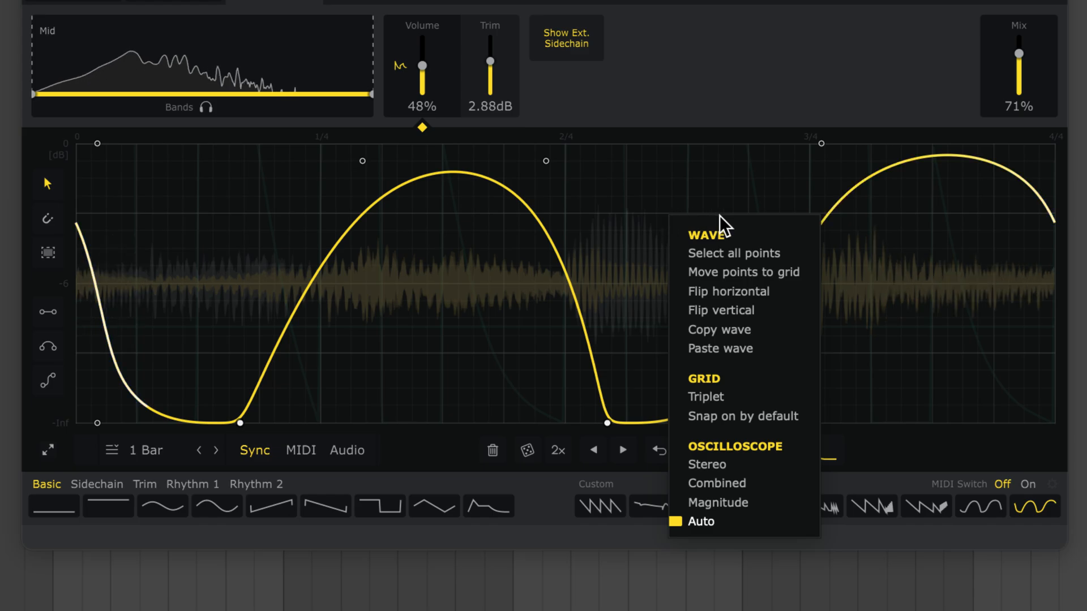
left_click(734, 253)
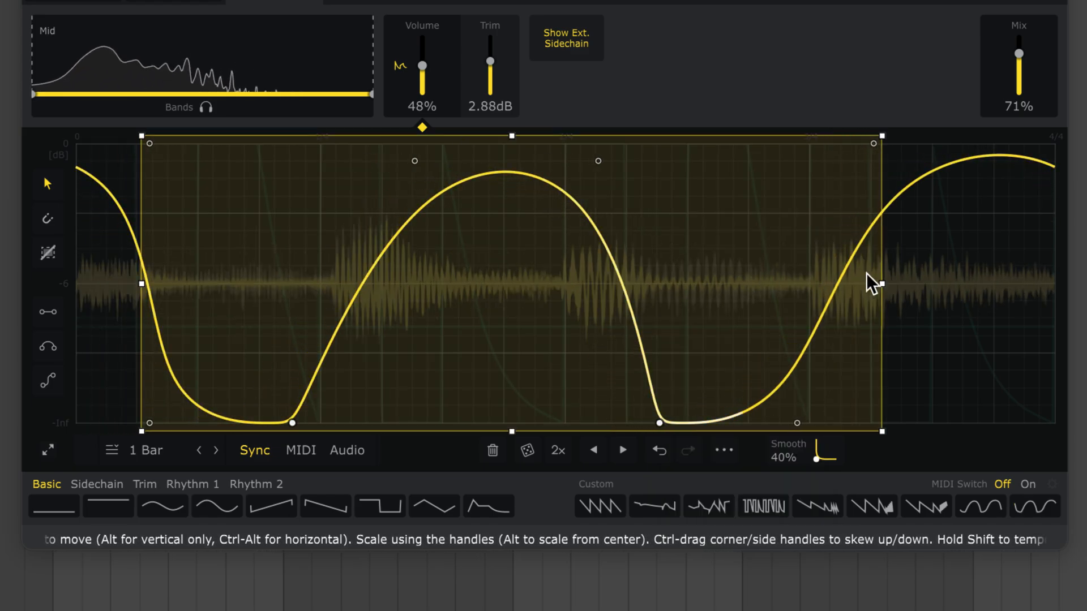
right_click(870, 283)
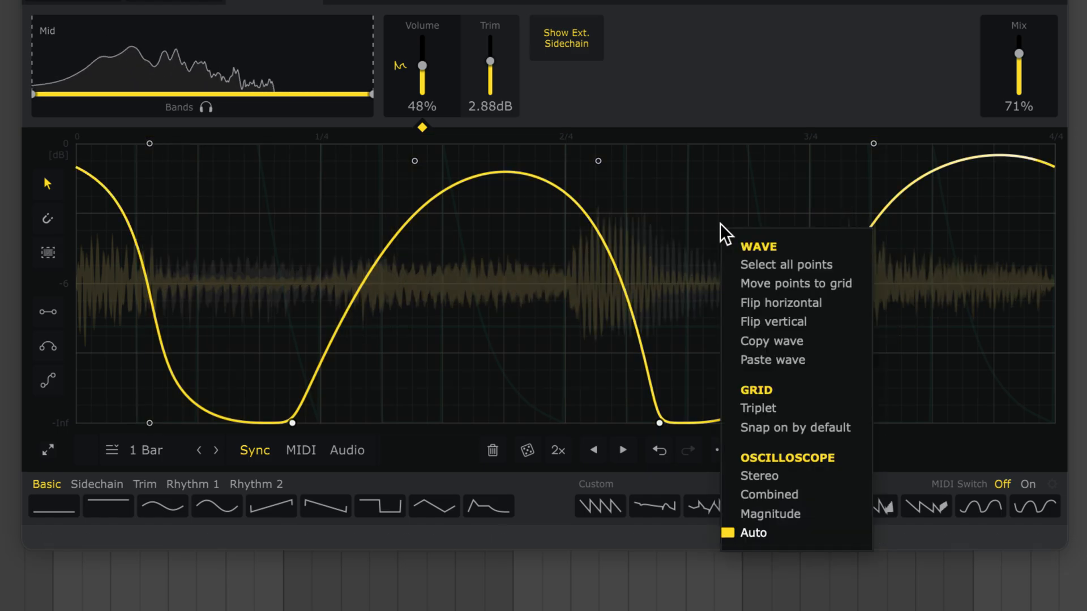
mouse_move(794, 283)
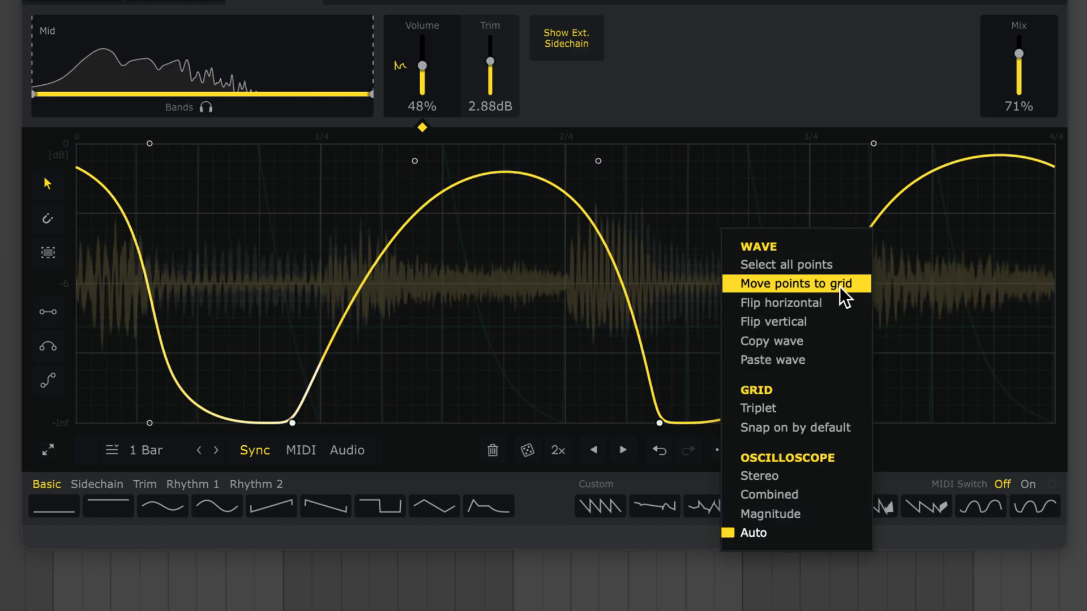
left_click(795, 283)
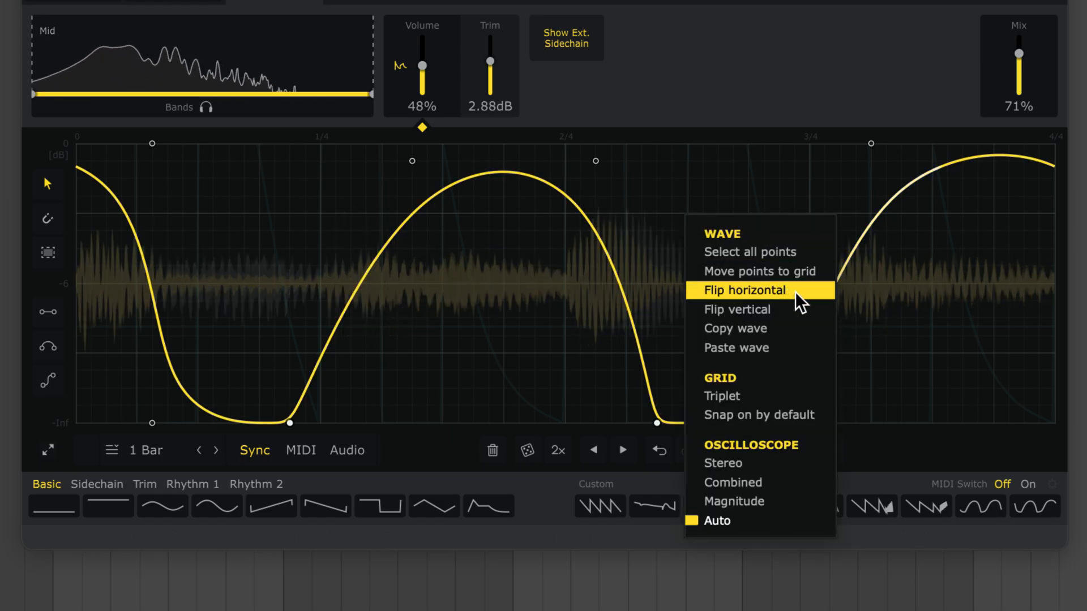
left_click(744, 290)
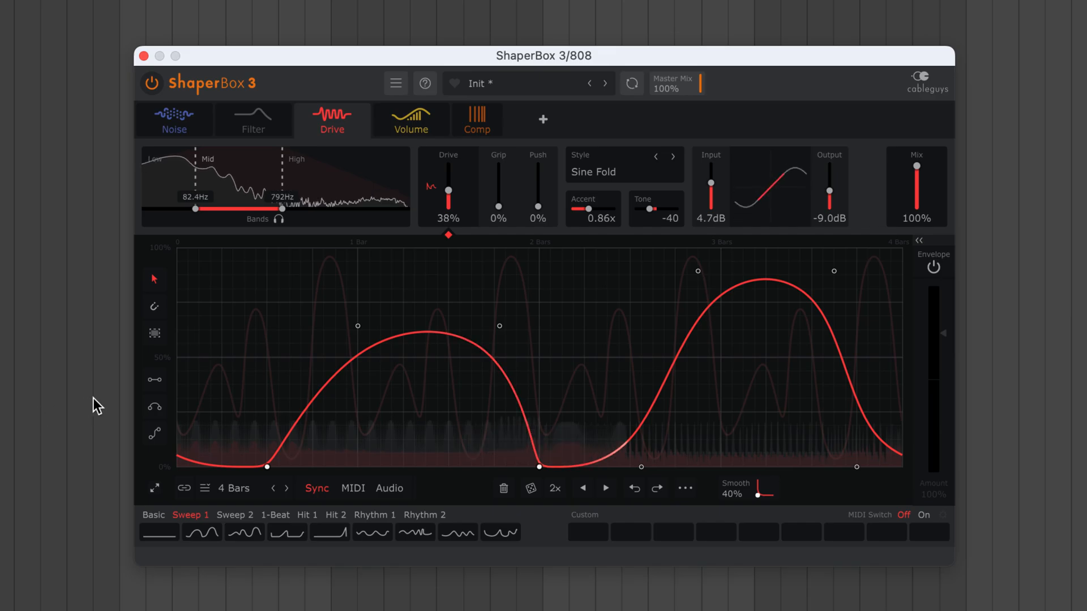
mouse_move(350, 182)
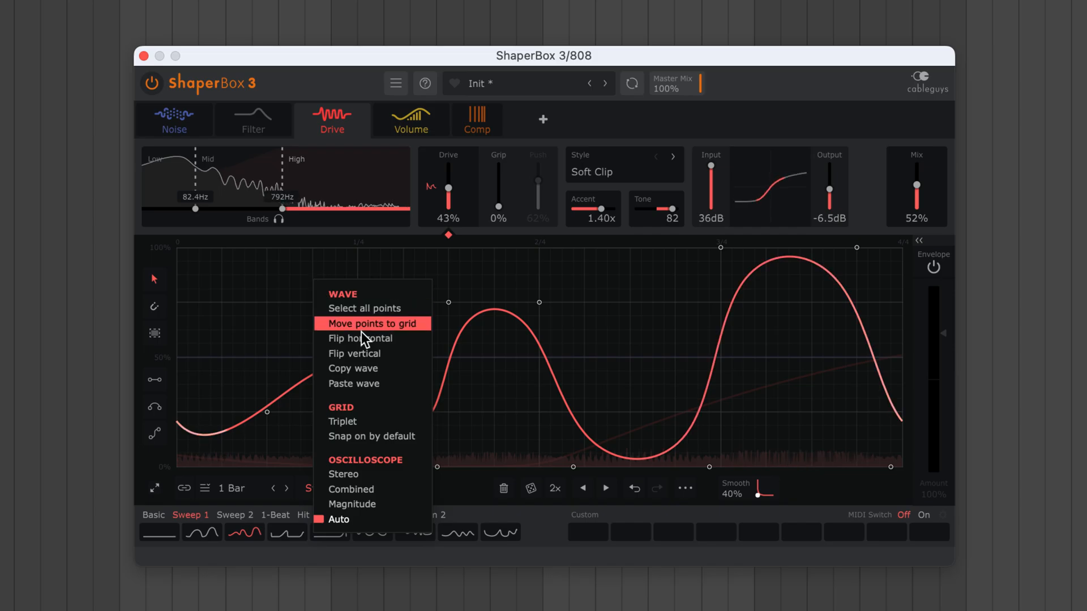
- Copy the high-band Drive wave and paste it into the Drive mid band and Noise effect
left_click(371, 324)
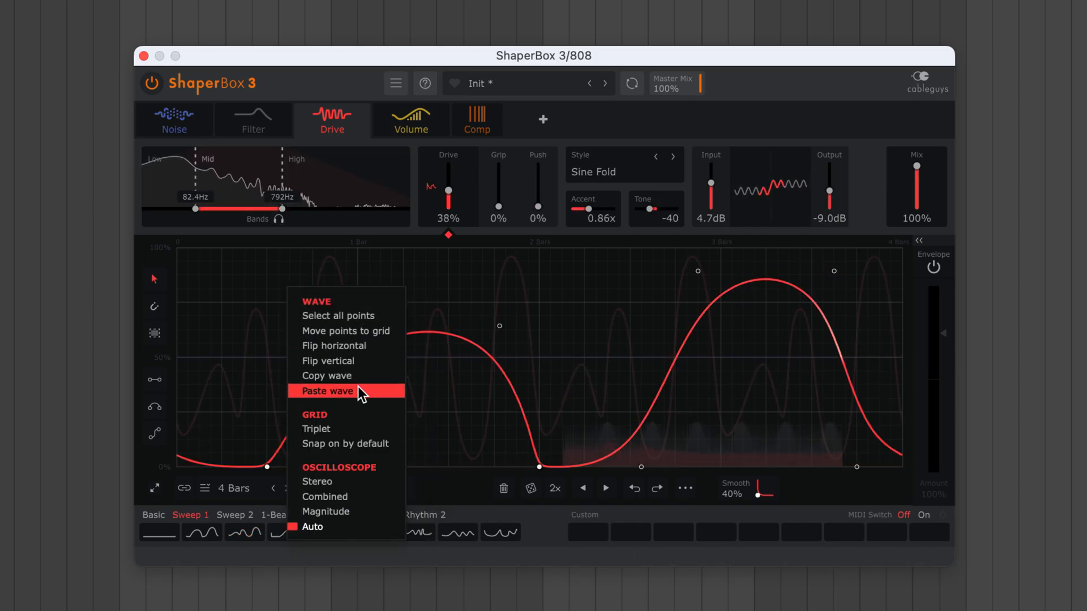
left_click(326, 391)
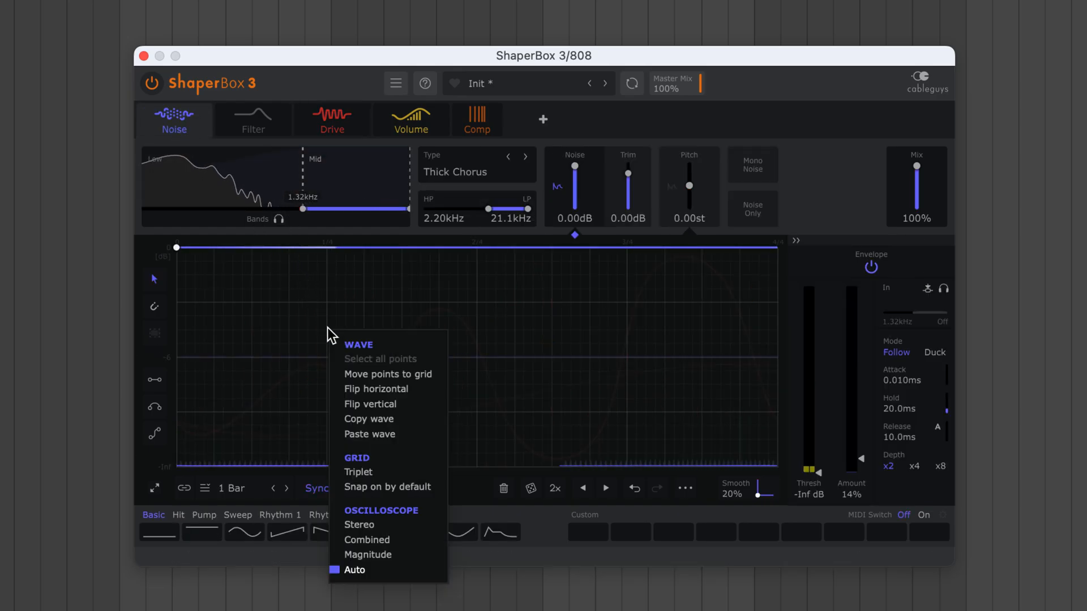
mouse_move(370, 435)
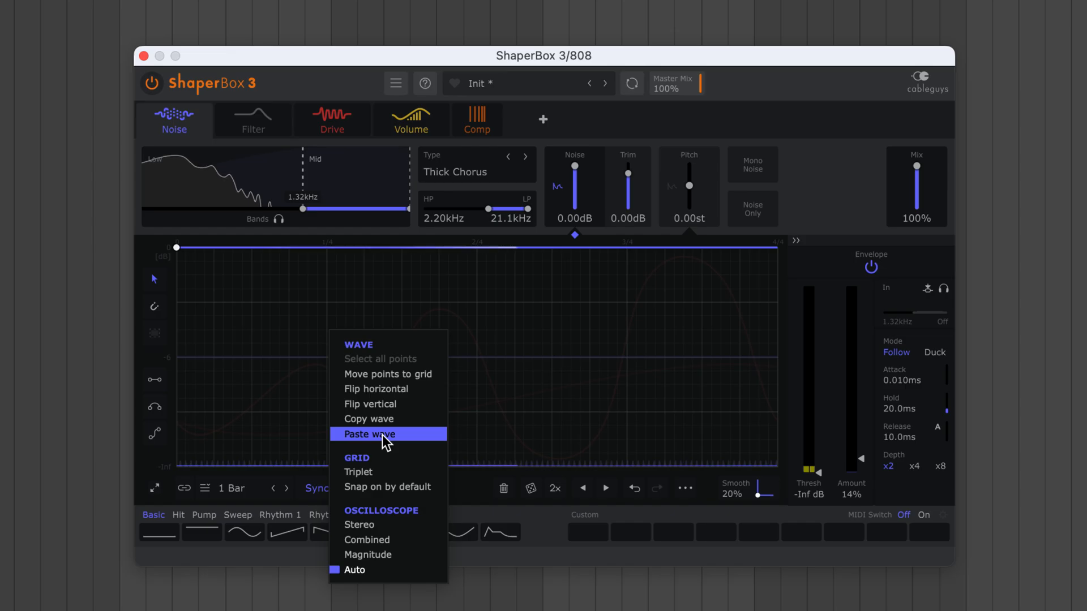
left_click(368, 434)
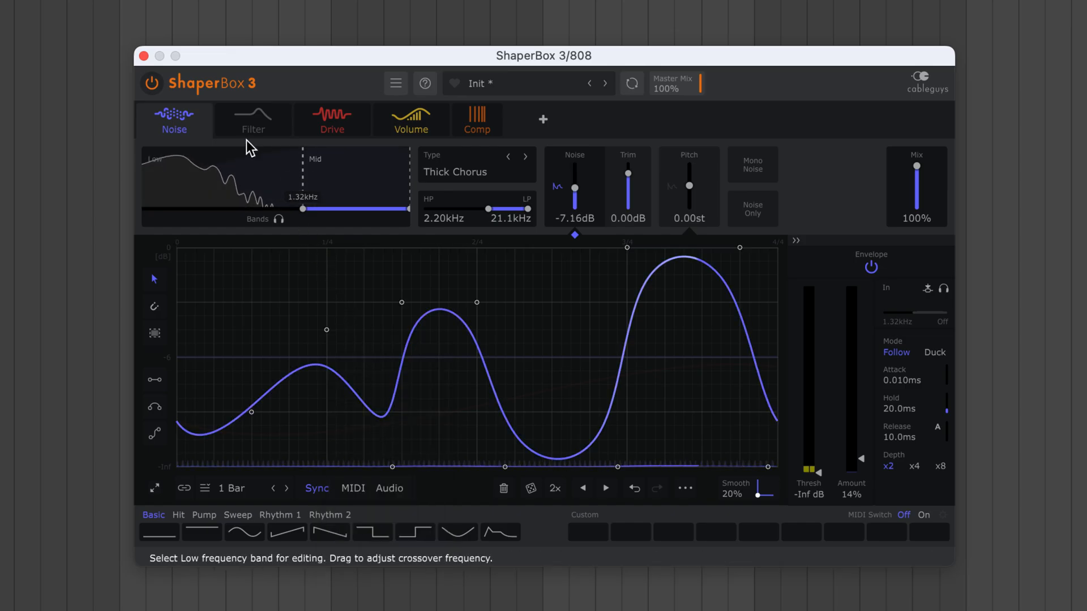